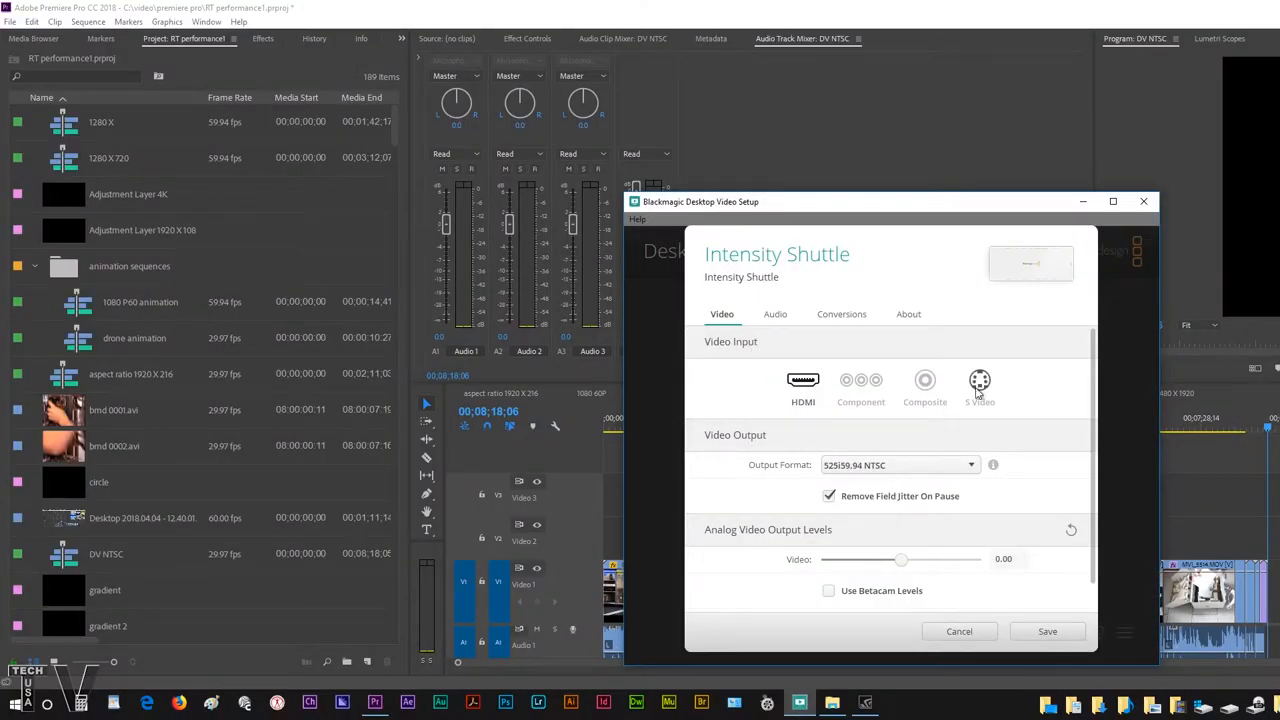
Save the Intensity Shuttle's S-Video input setting and close Desktop Video Setup.
click(979, 385)
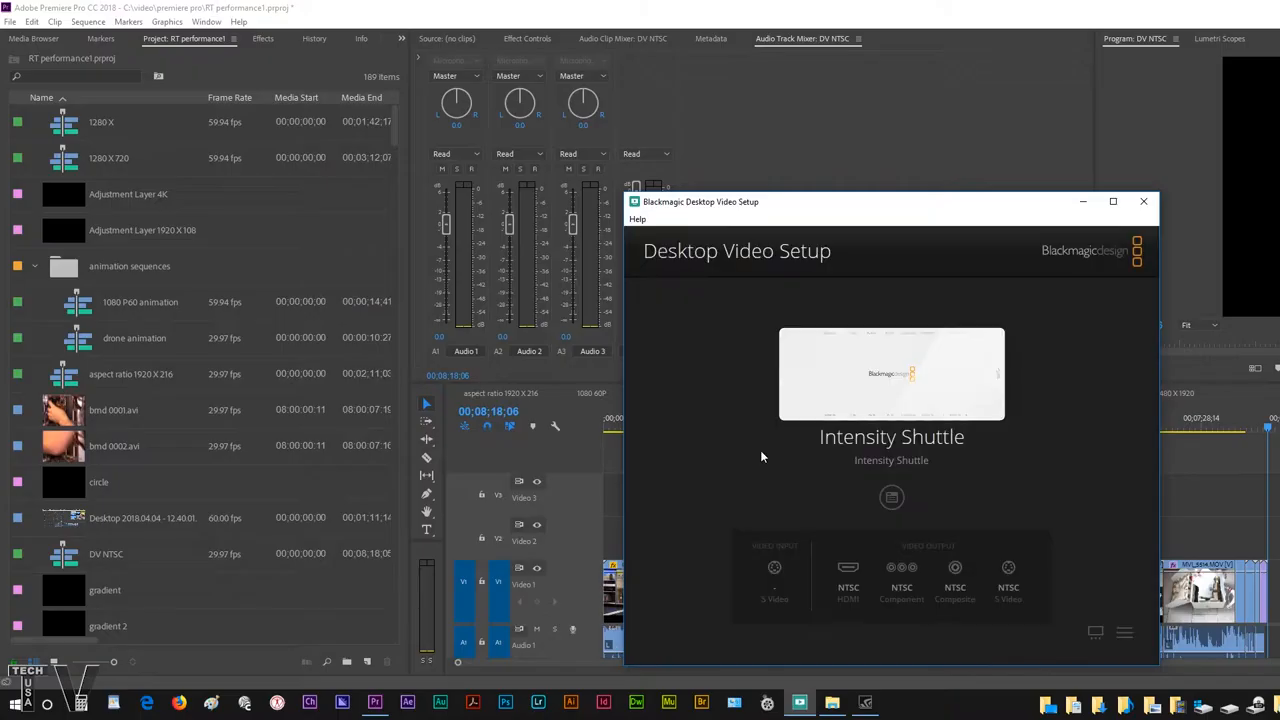
click(1143, 201)
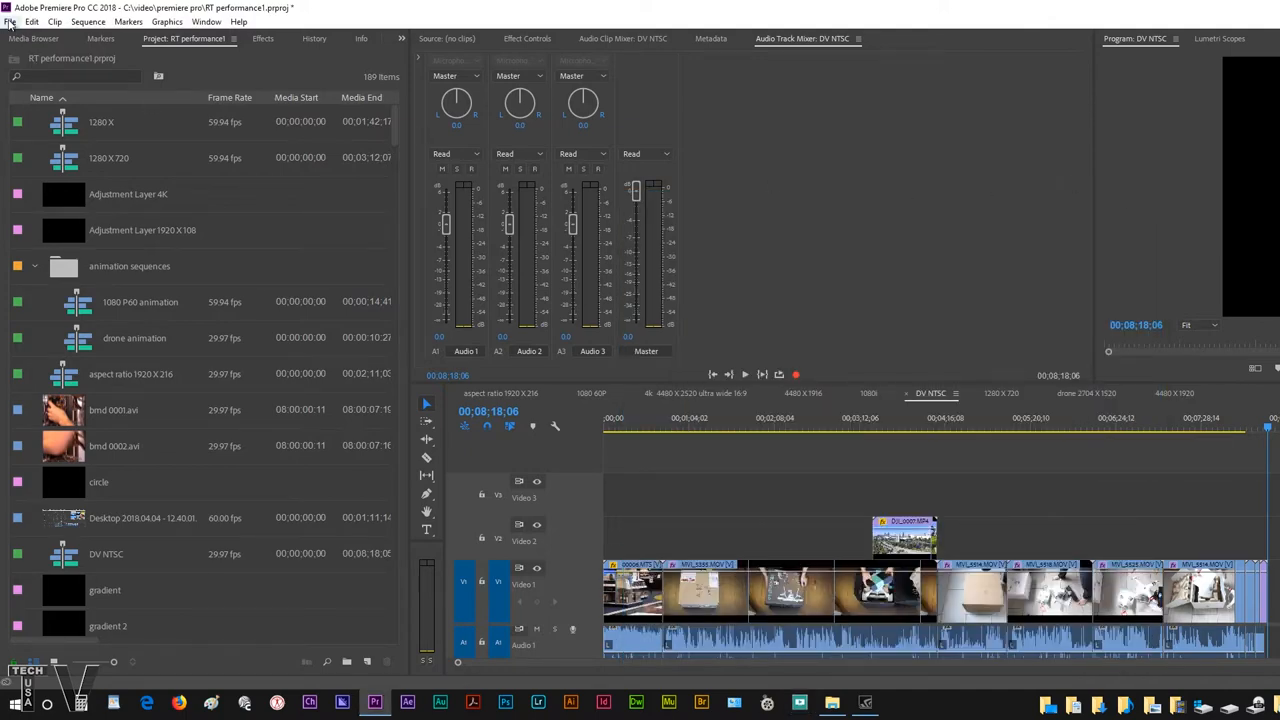
Open File > Capture, set capture to Video only, and show the Settings tab.
click(11, 21)
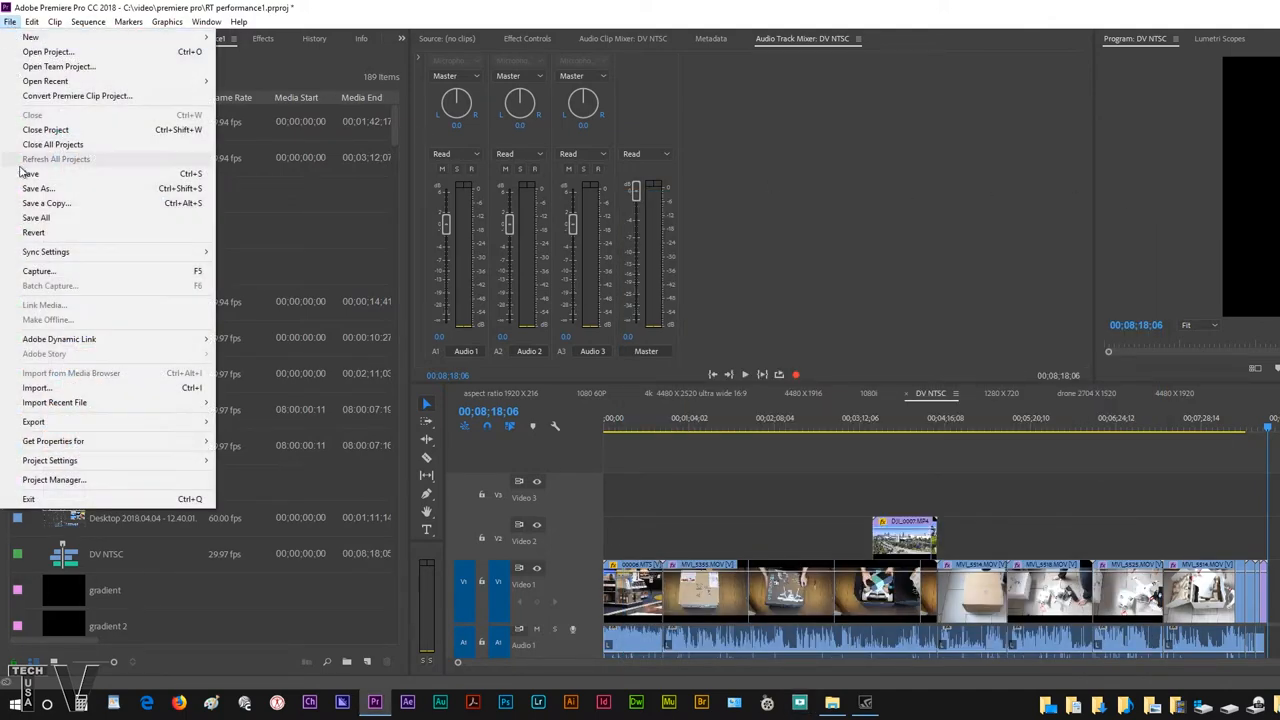
click(39, 271)
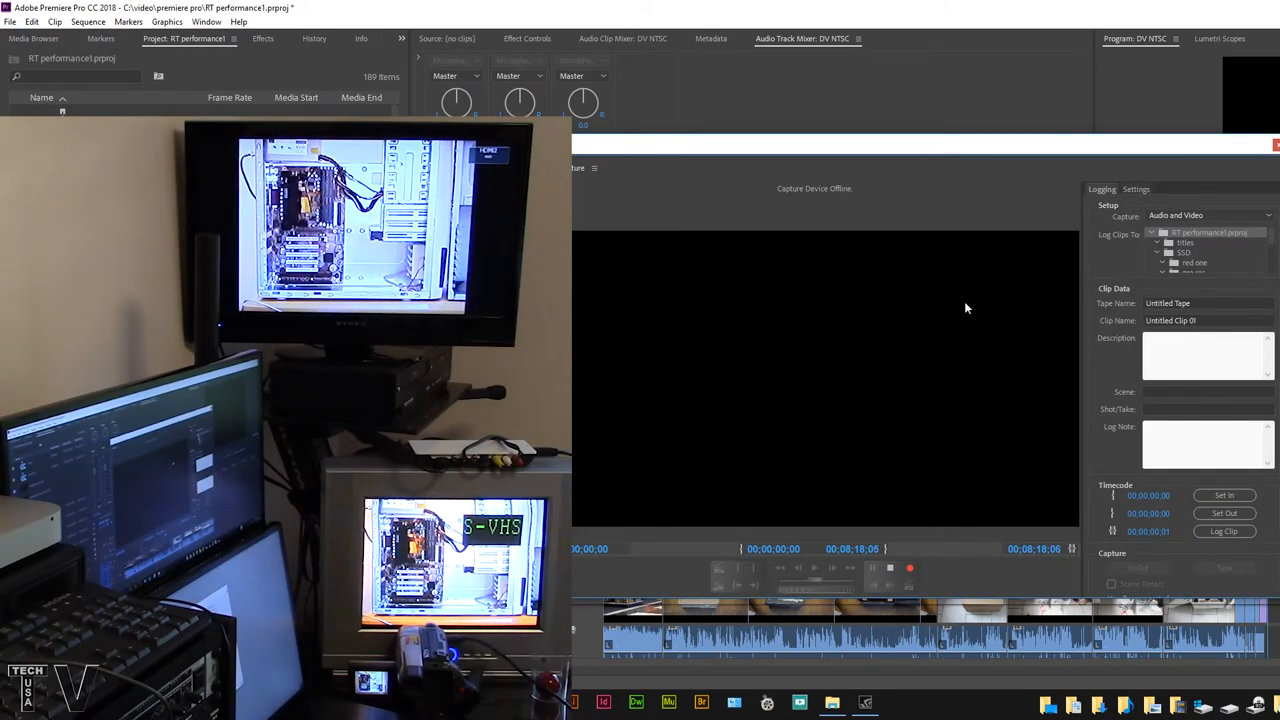
mouse_move(892, 338)
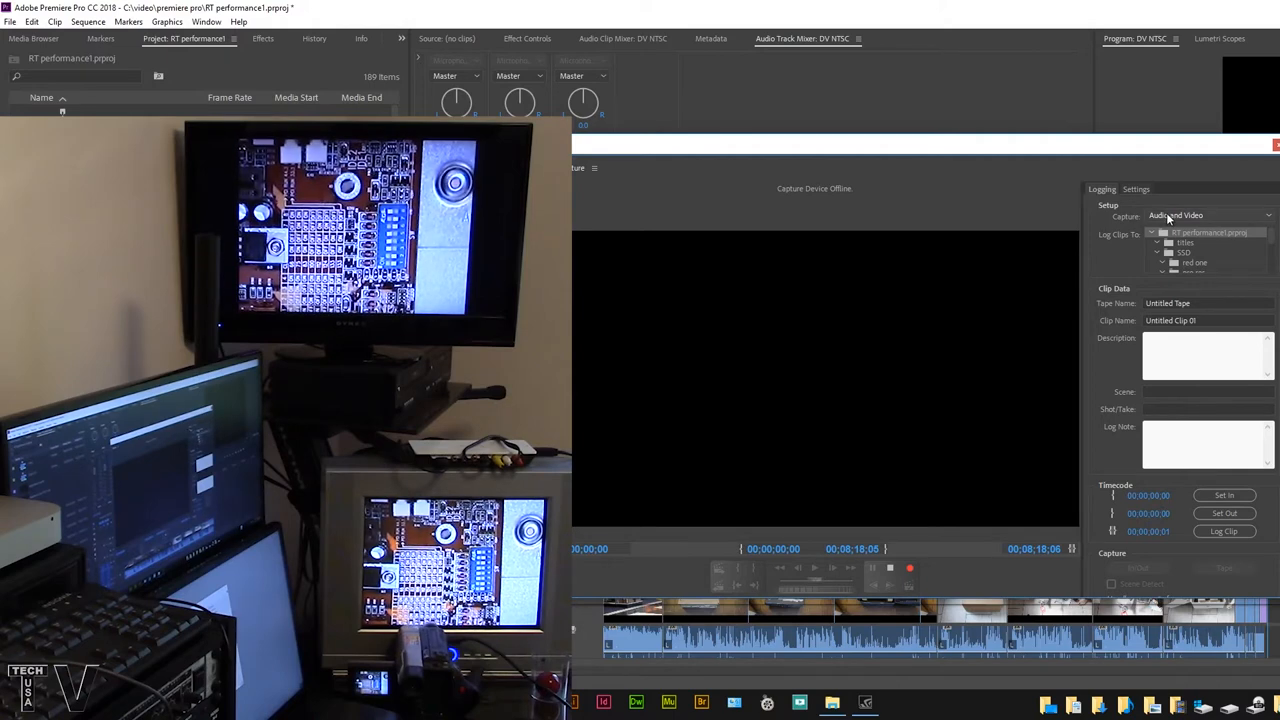
click(1207, 215)
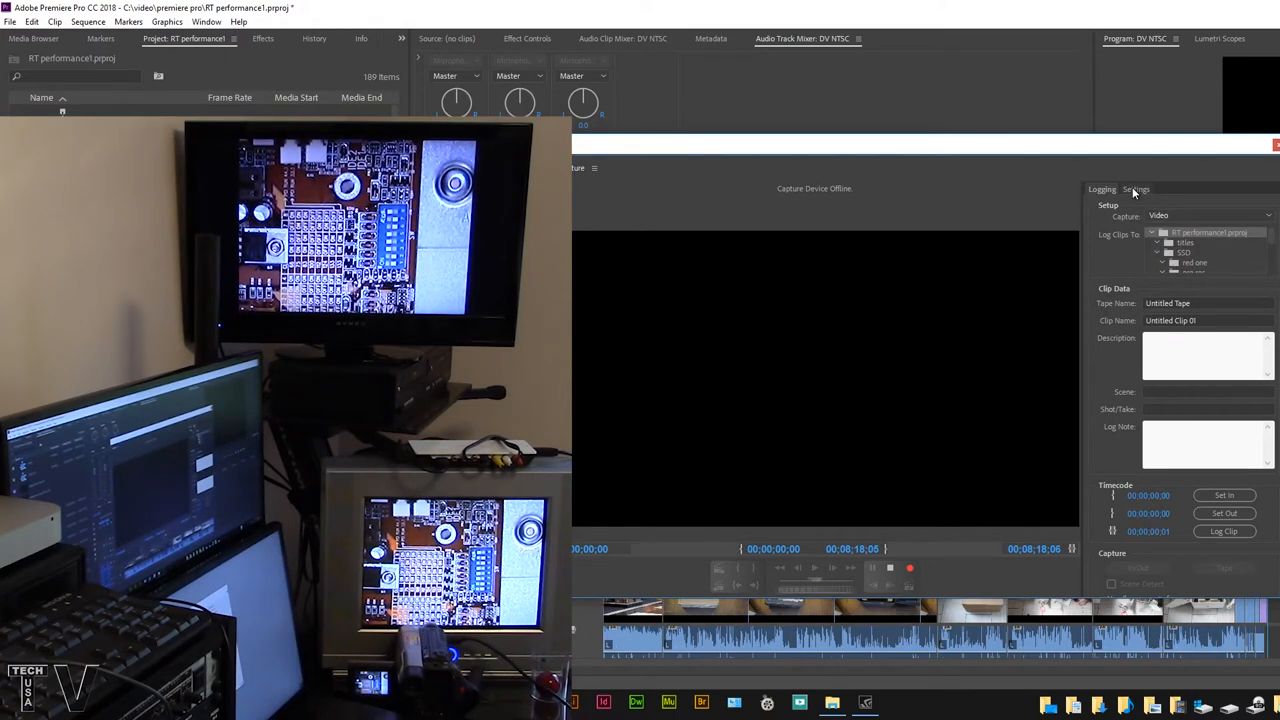
click(1136, 189)
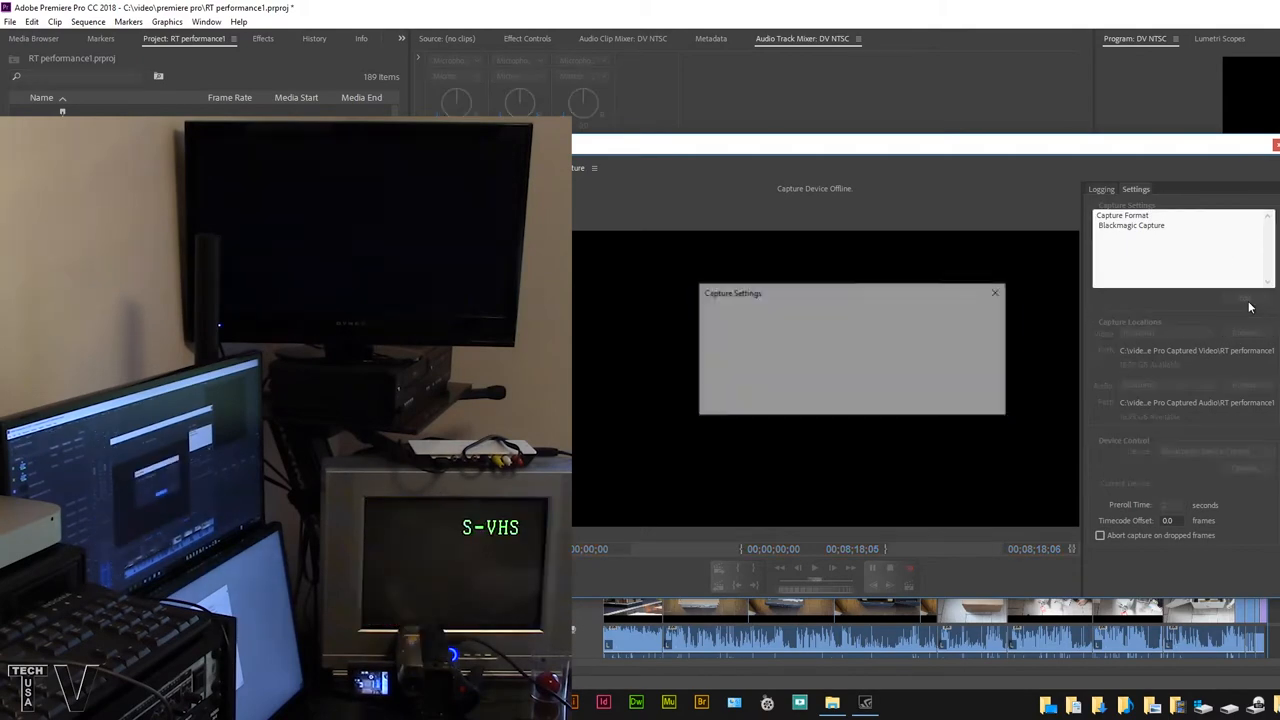
Keep Blackmagic Capture as the capture format with a 525i59.94 NTSC video standard.
click(848, 319)
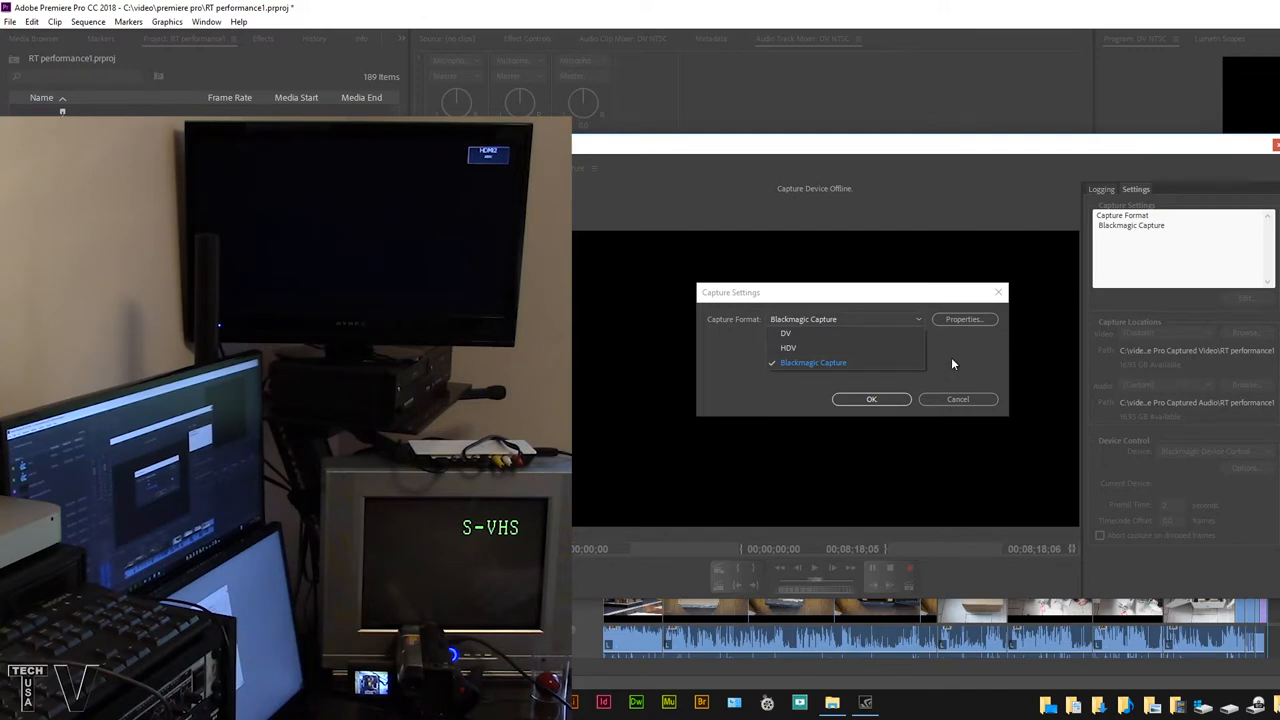
mouse_move(888, 361)
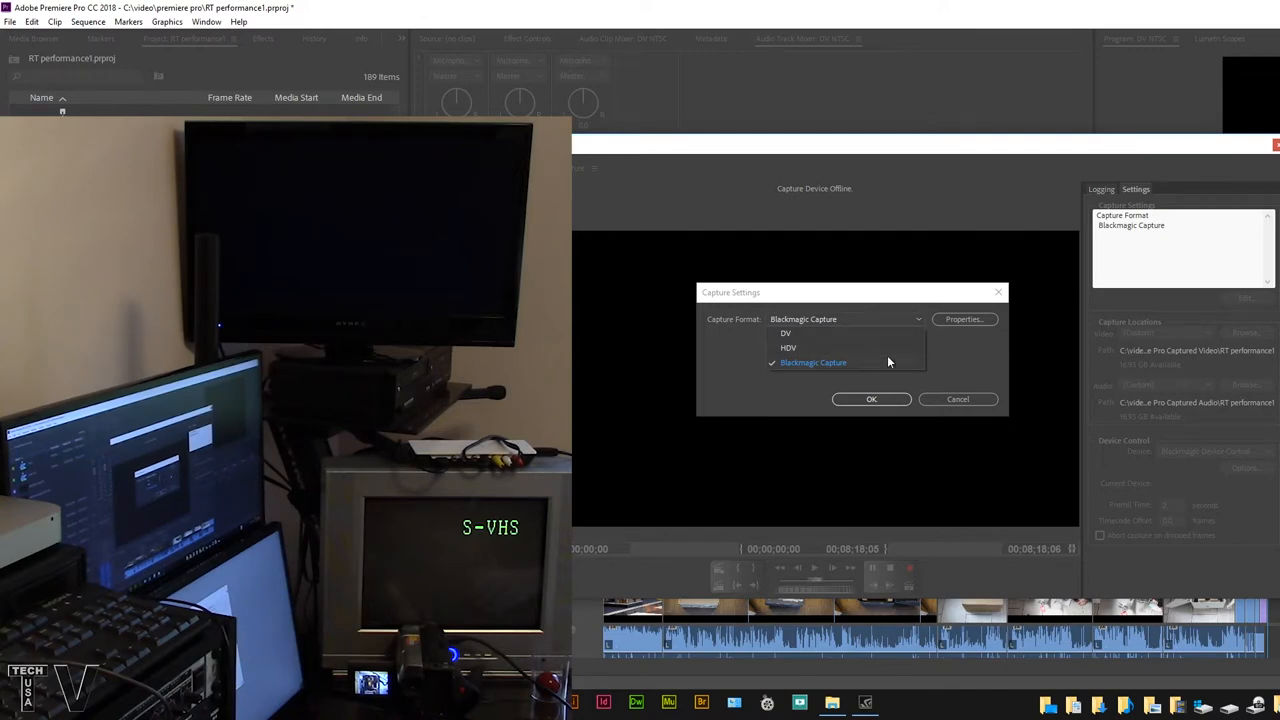
click(813, 362)
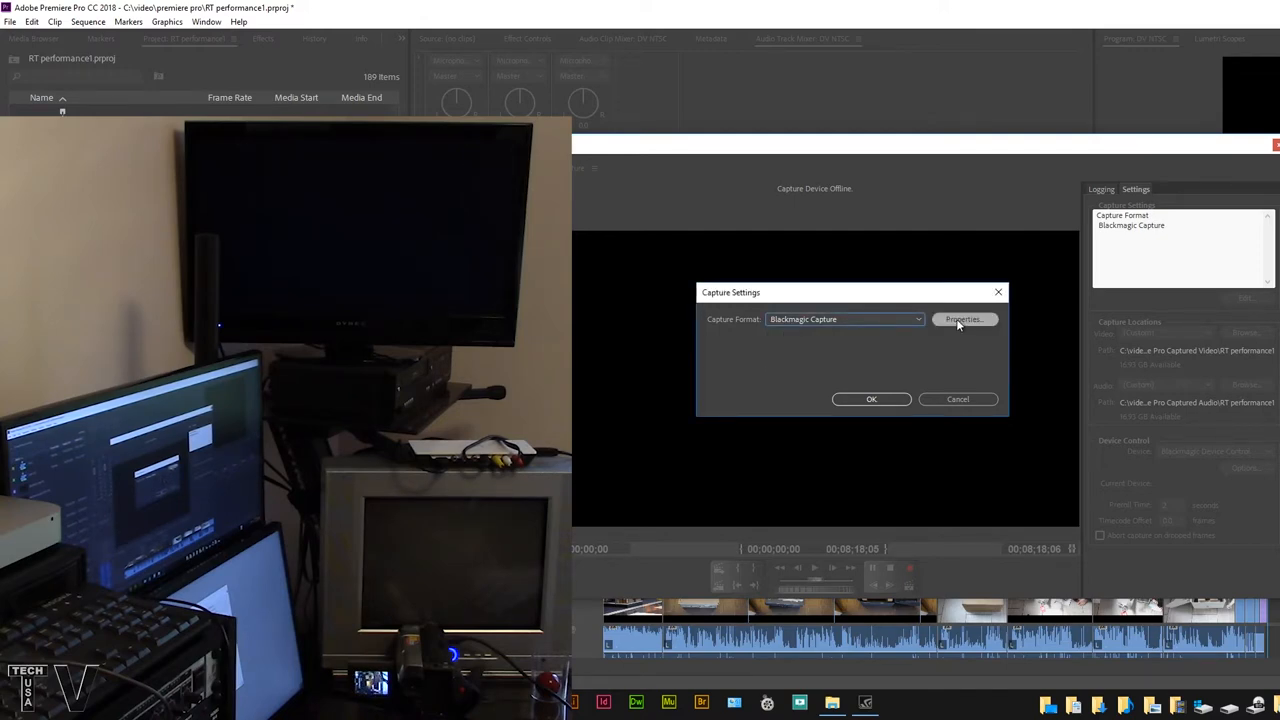
click(963, 319)
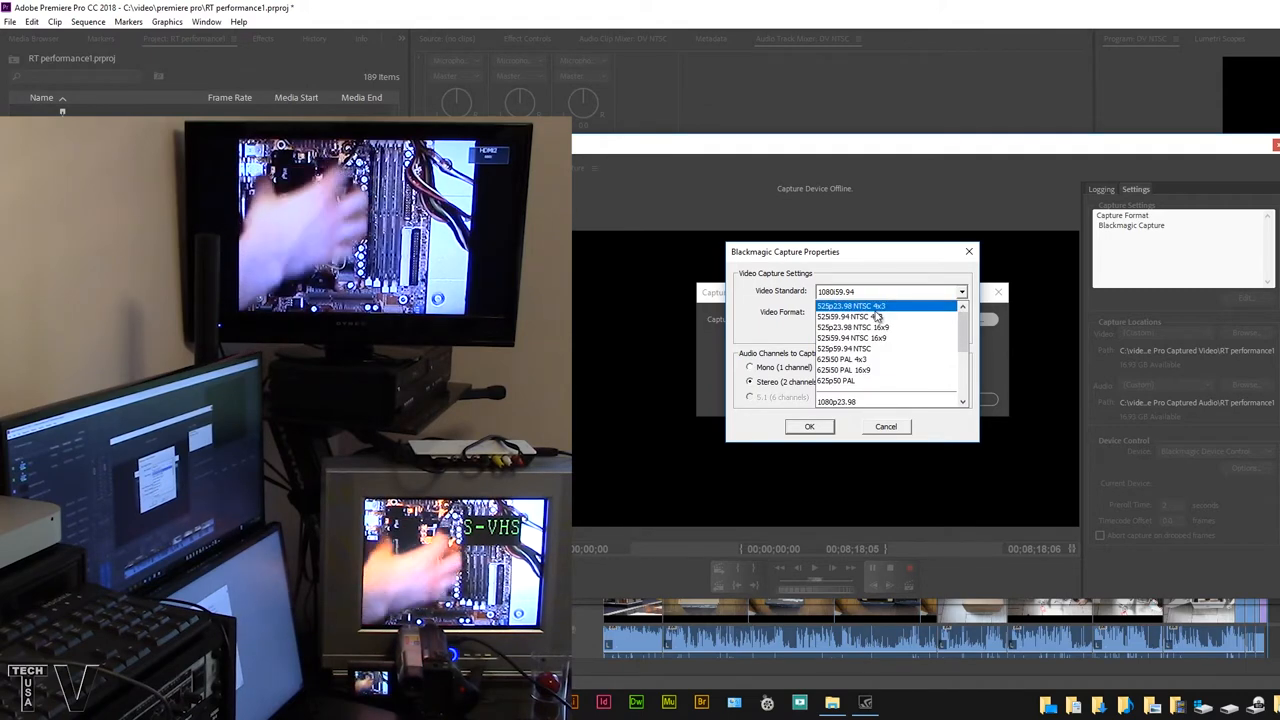
click(850, 305)
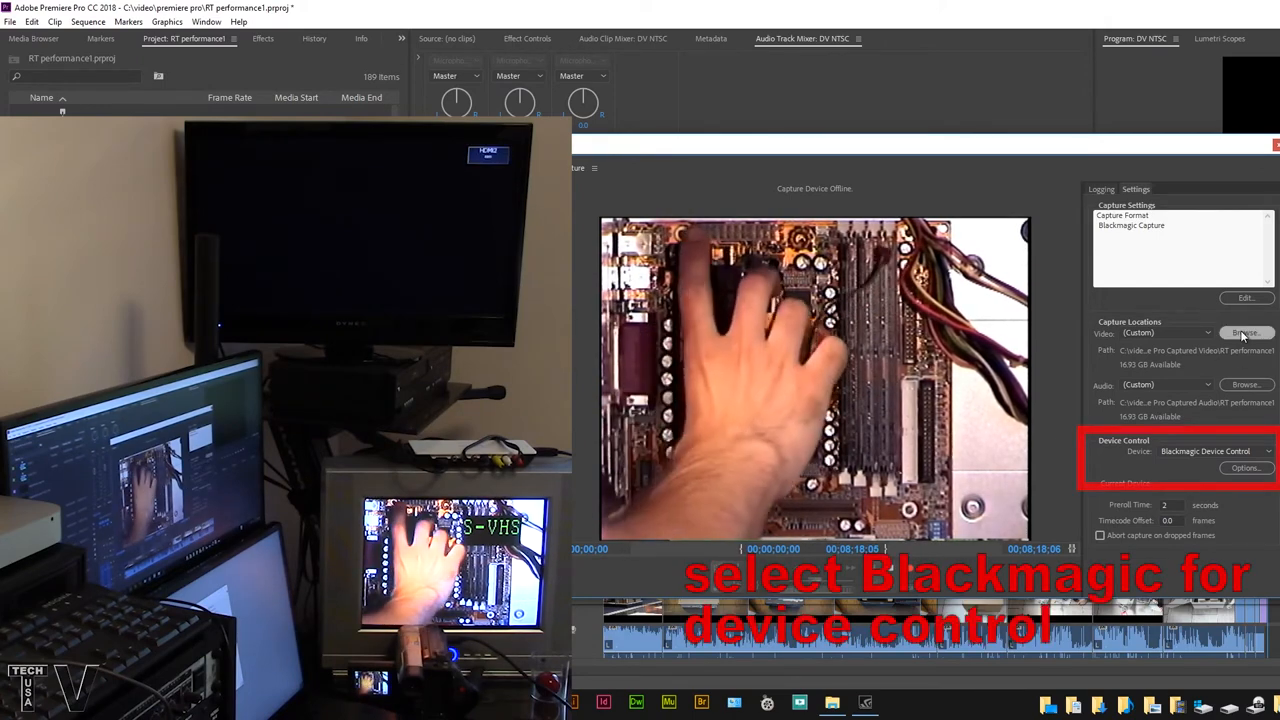
Record the first tape capture and save it as 'test video'.
click(1246, 332)
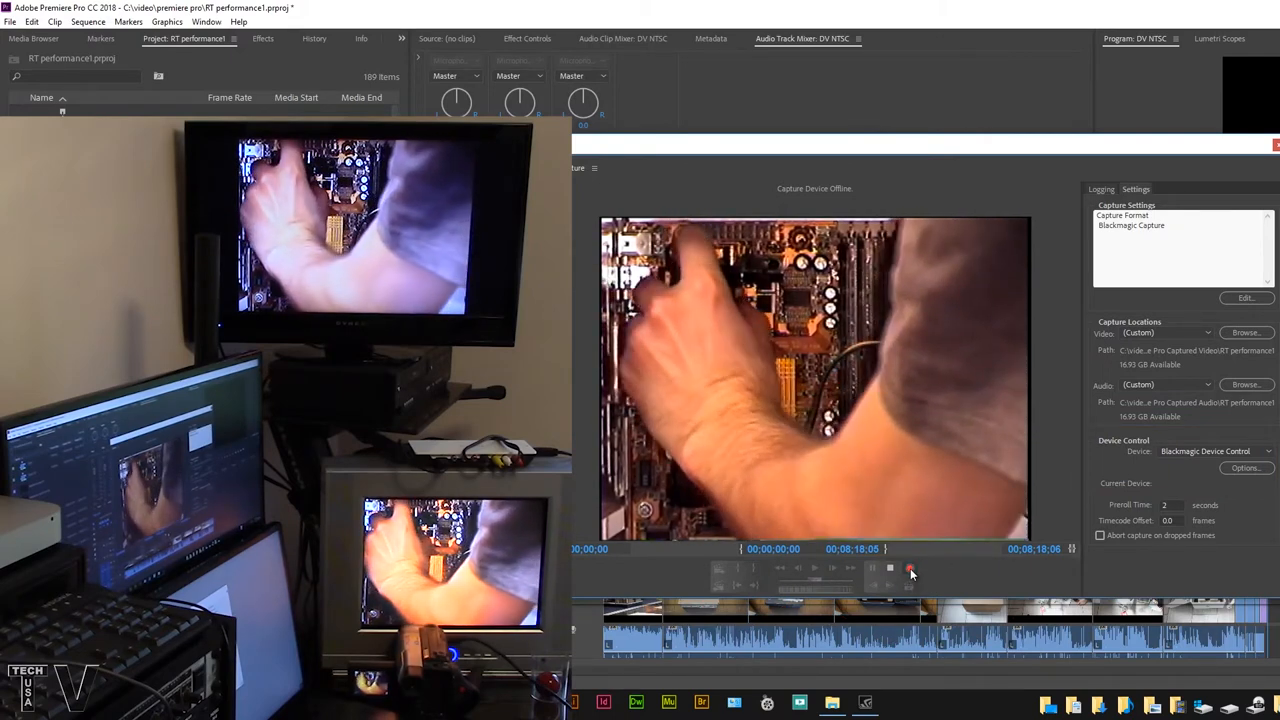
click(910, 568)
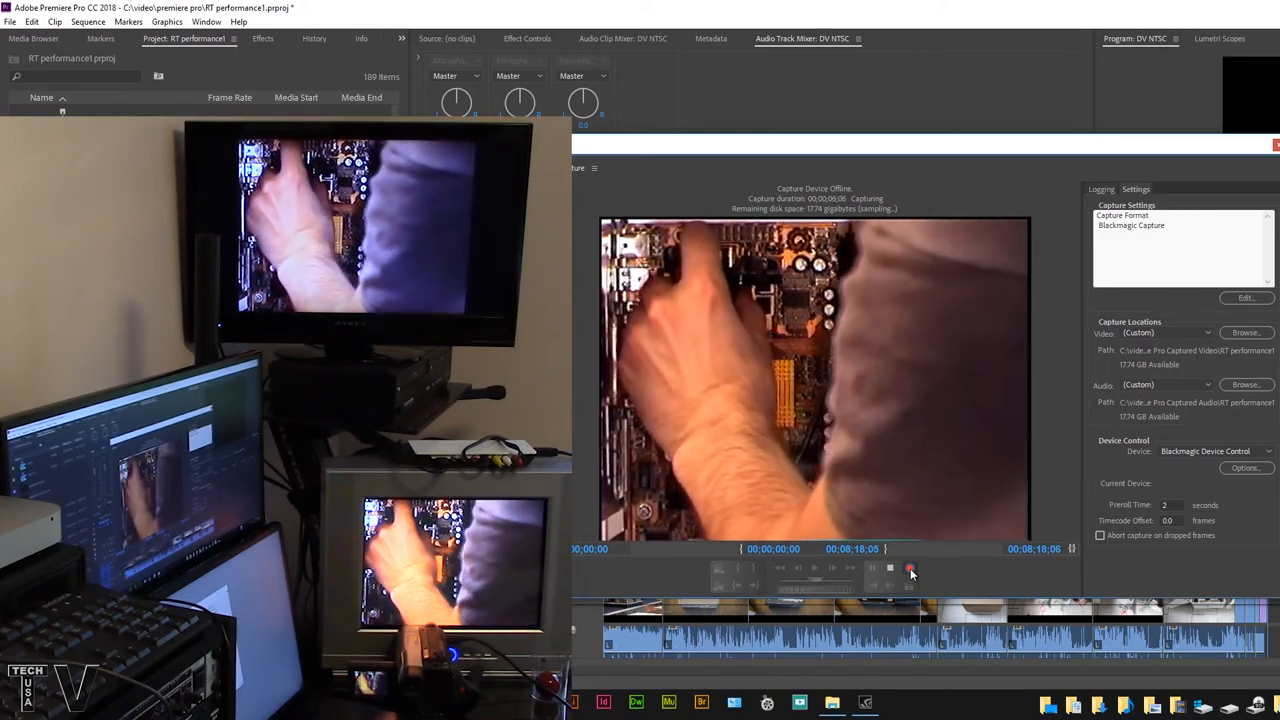
click(910, 568)
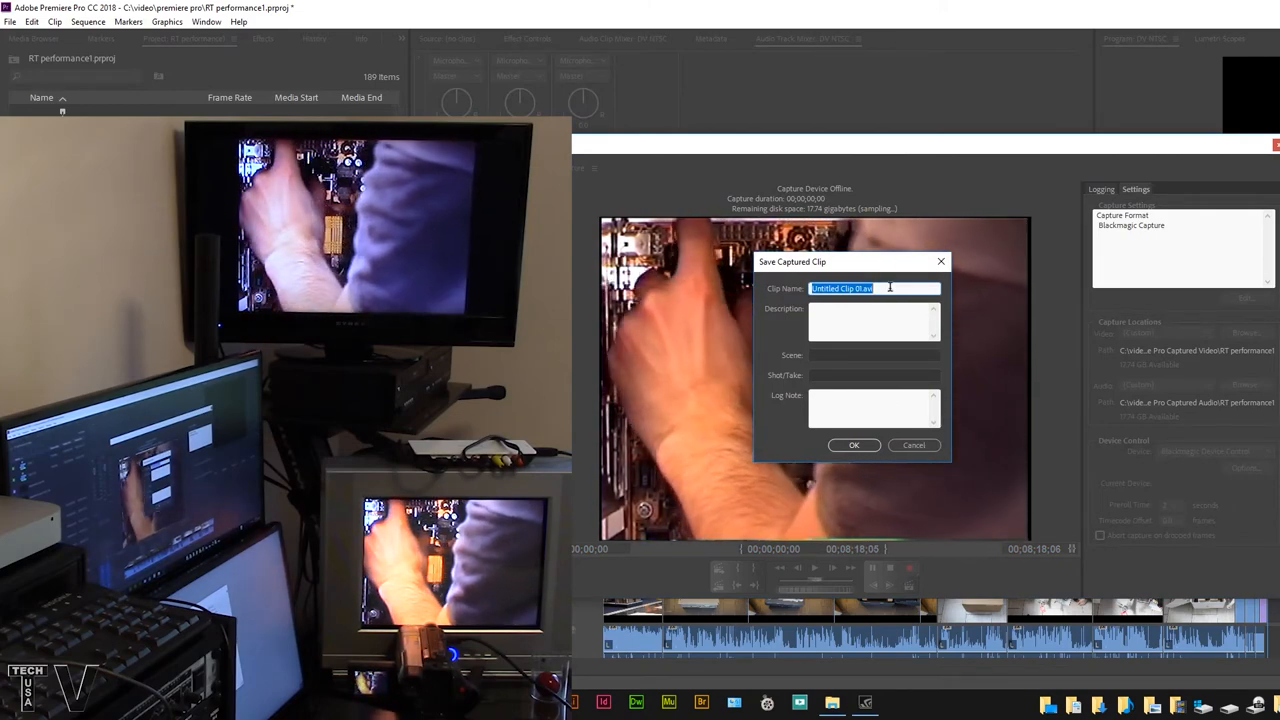
text(test video)
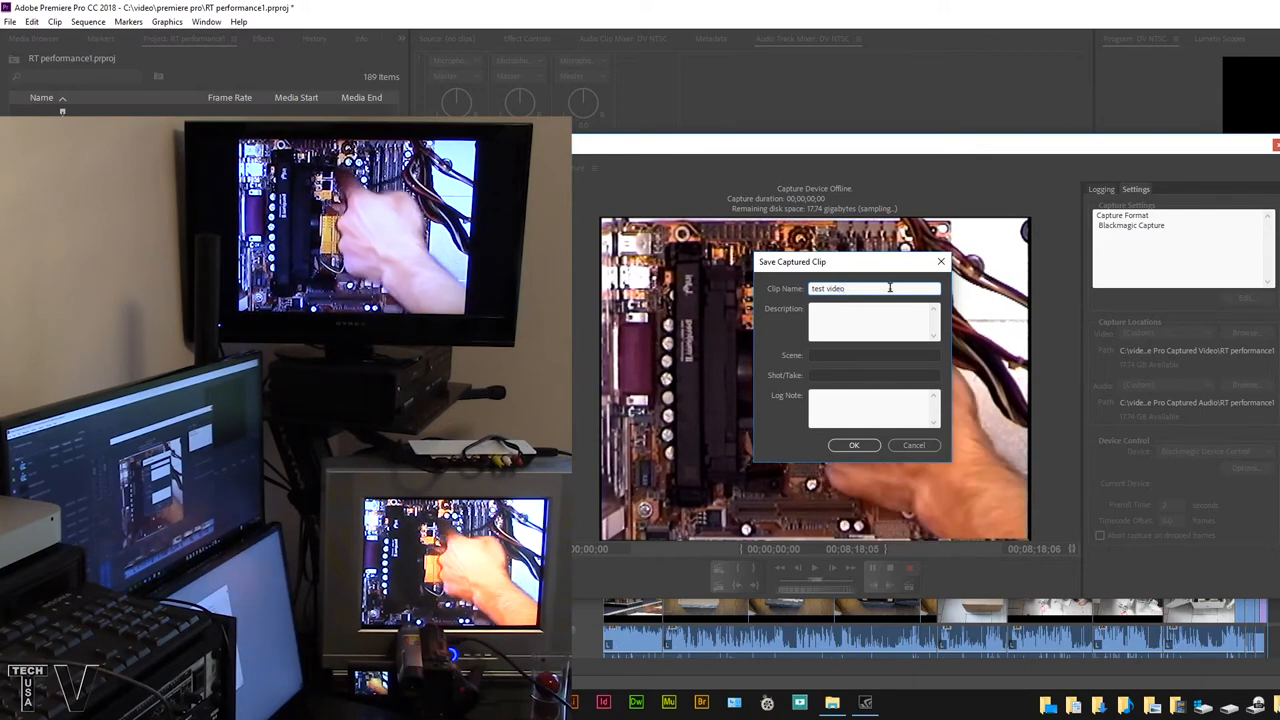
click(854, 445)
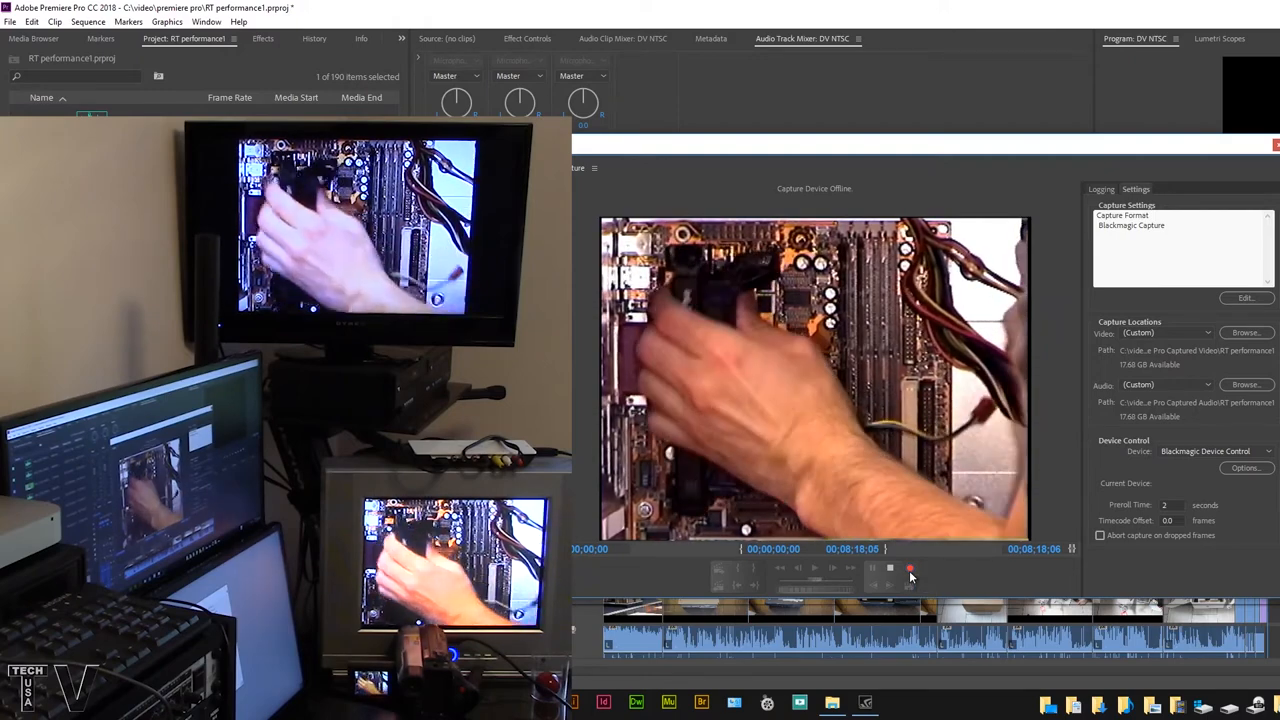
Record a second tape capture and save it as 'test video 01.avi'.
click(909, 568)
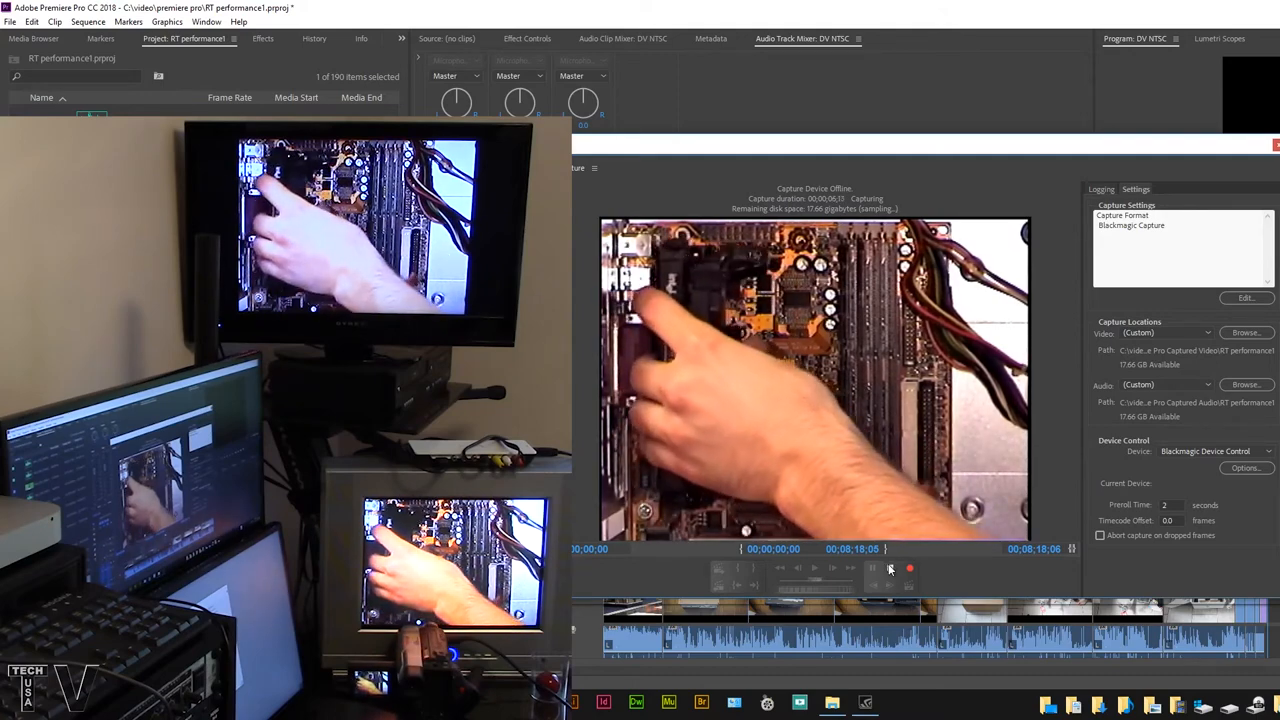
click(909, 568)
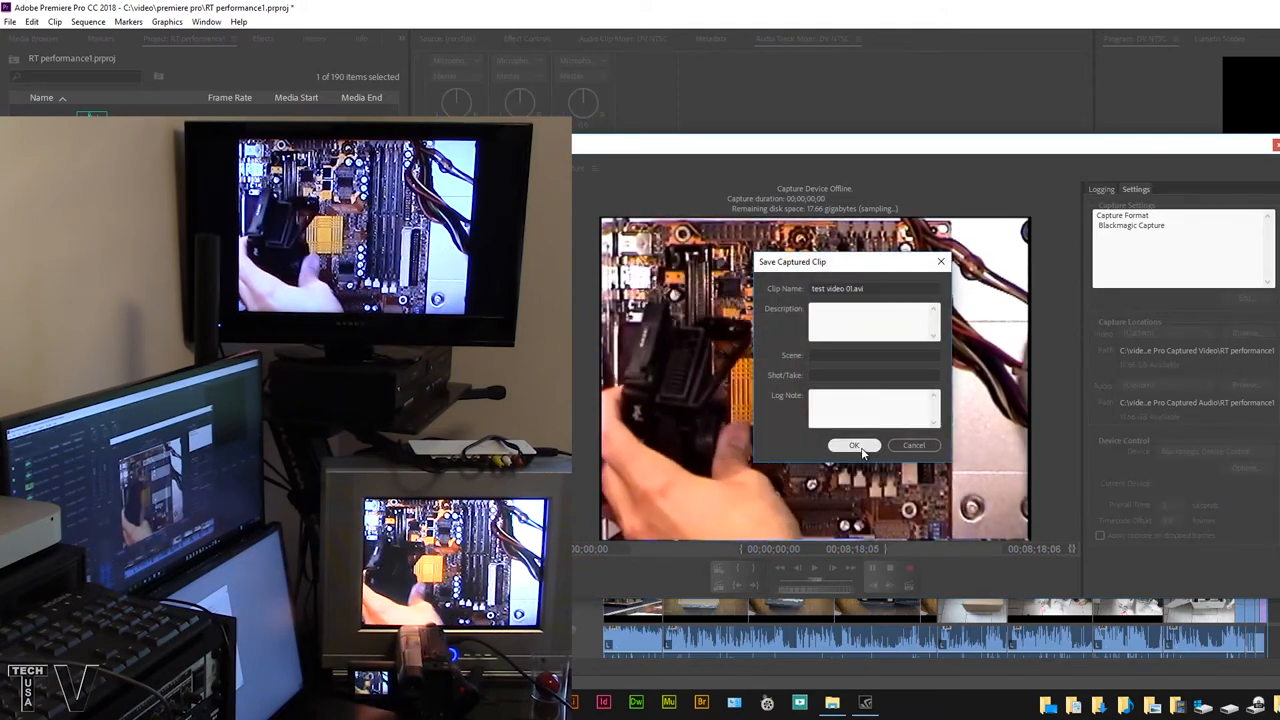
click(854, 445)
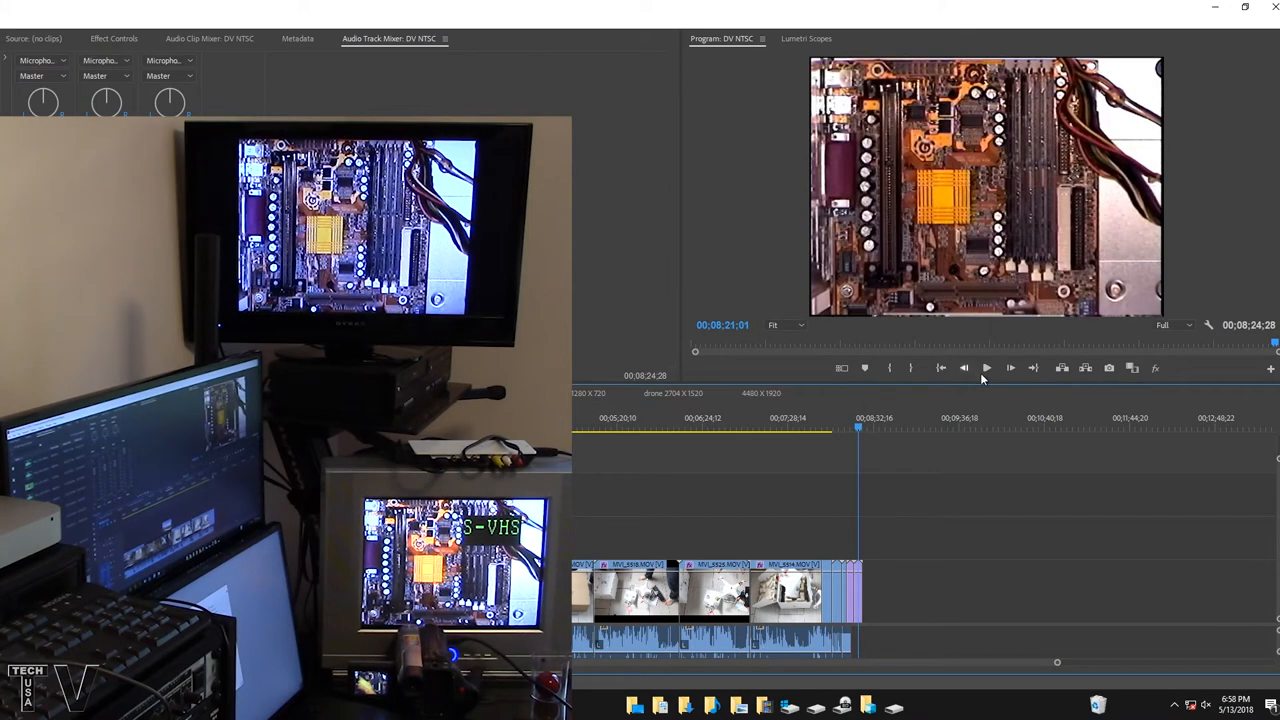
Play, pause and replay the captured tape footage in the Program Monitor.
click(986, 367)
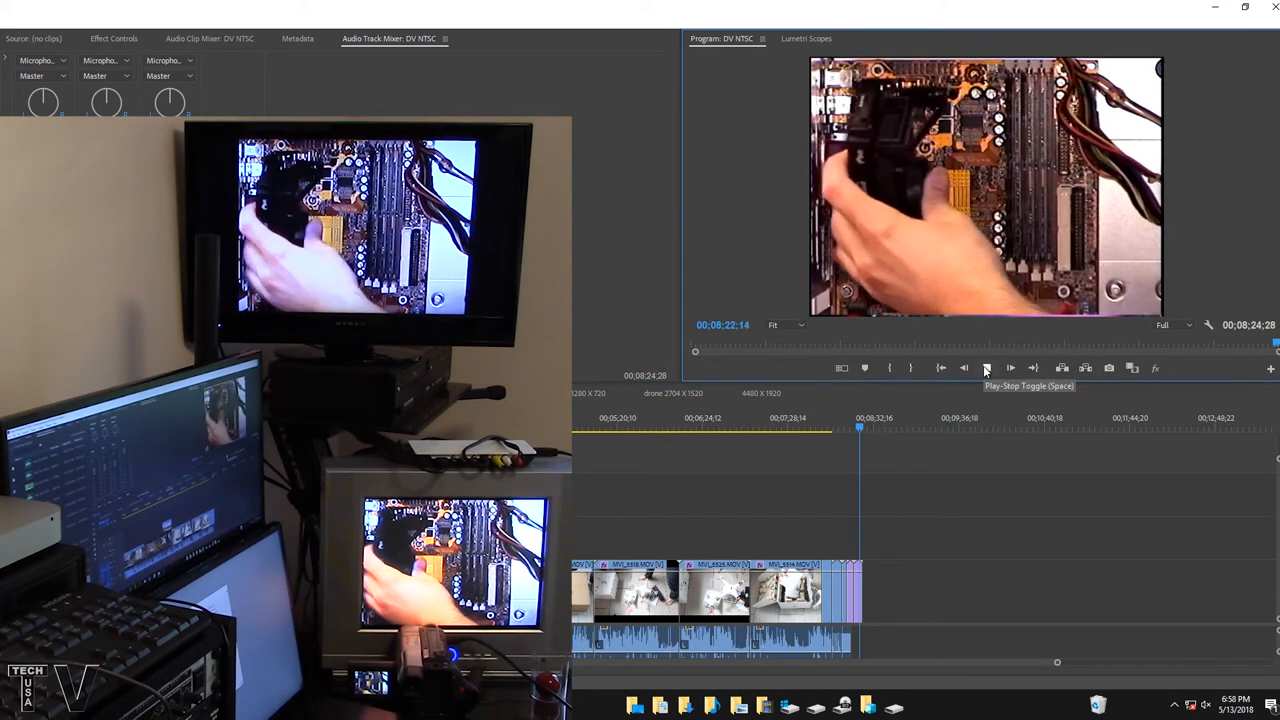
click(986, 367)
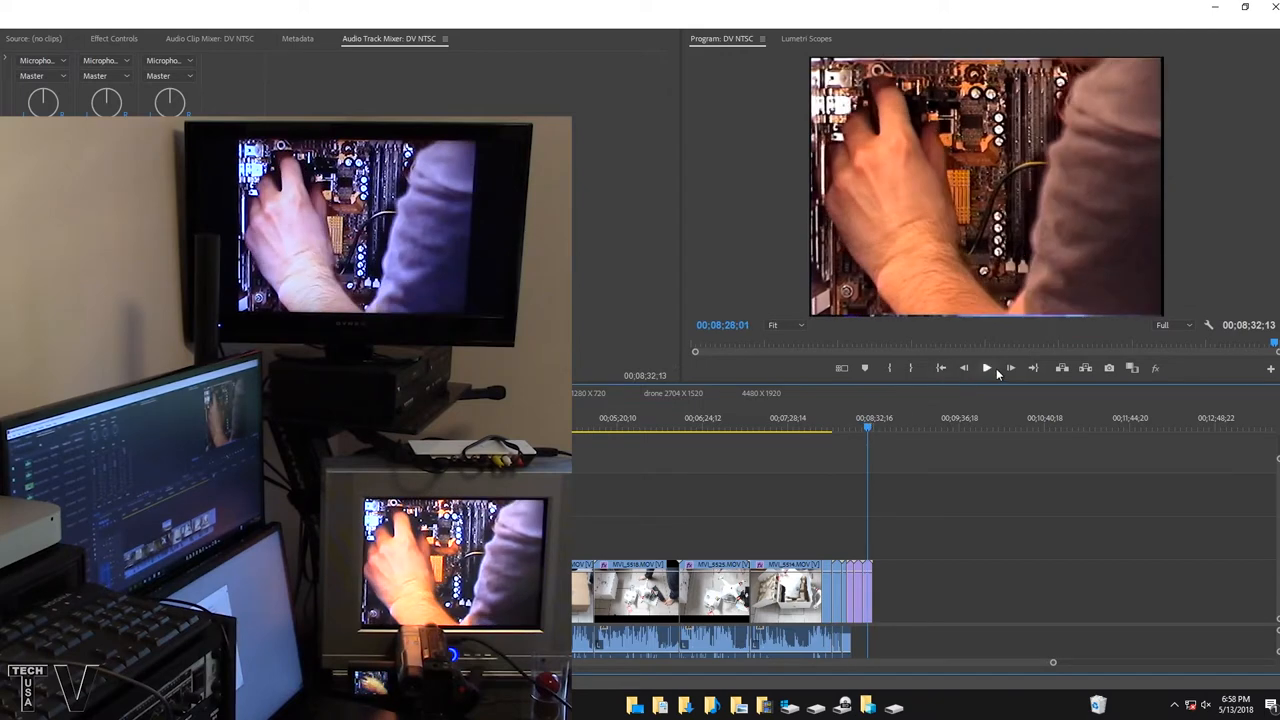
click(986, 367)
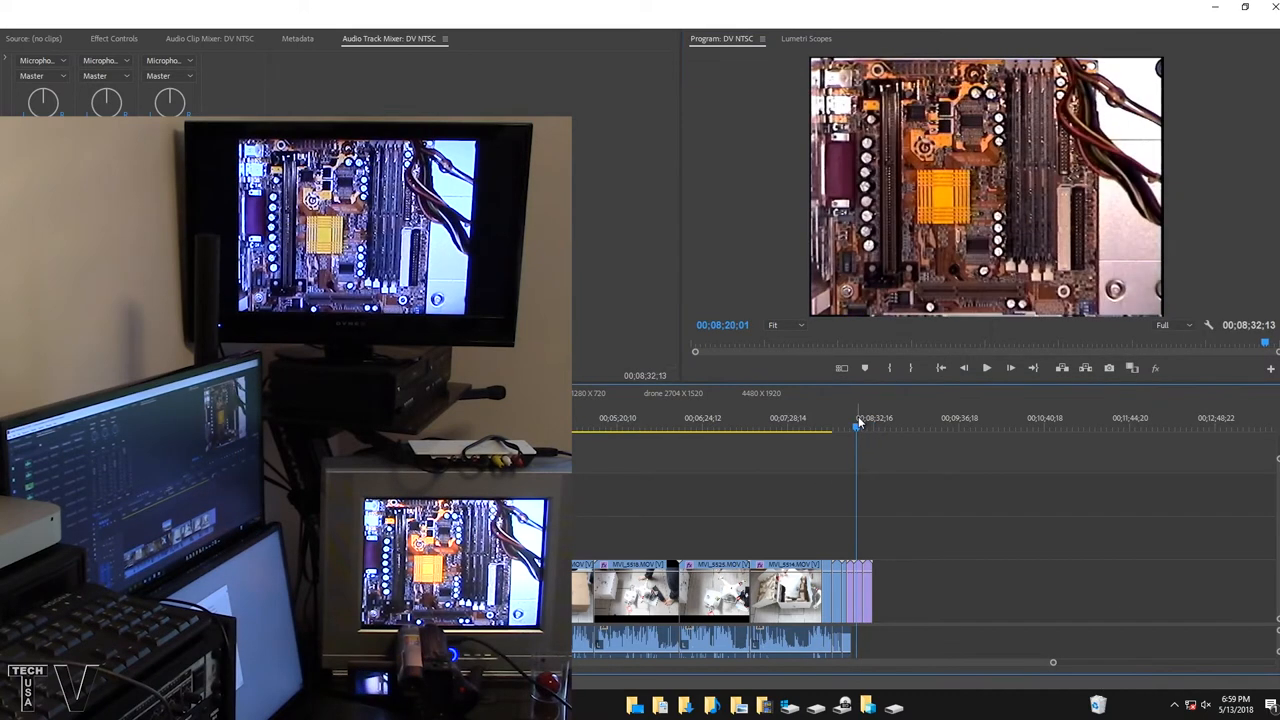
mouse_move(940, 400)
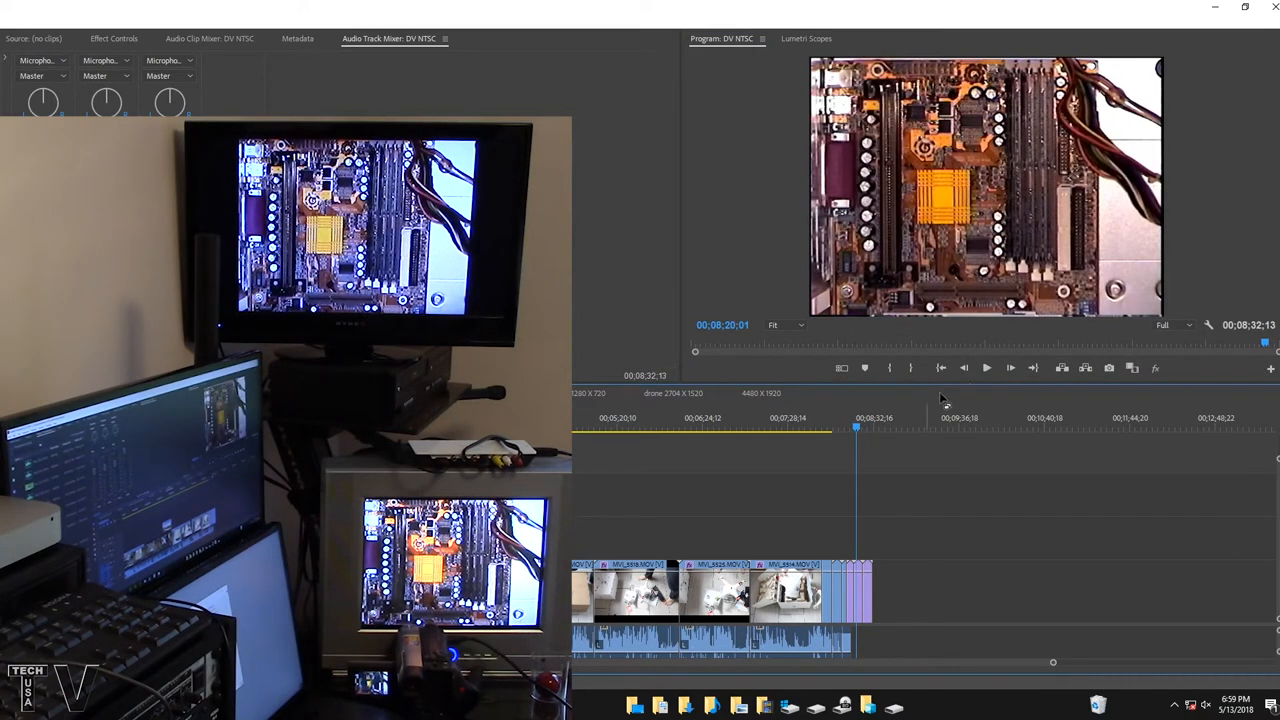
mouse_move(986, 367)
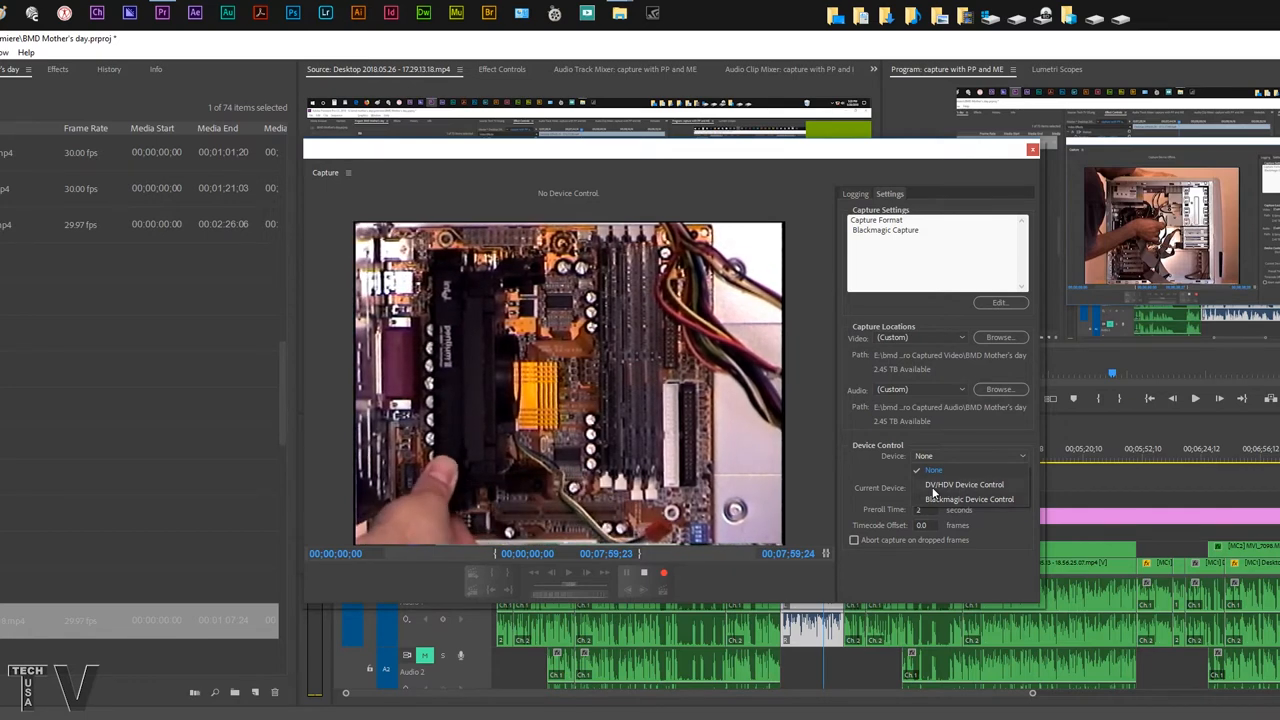
Try DV/HDV Device Control, then settle on Blackmagic Device Control for capturing.
click(963, 484)
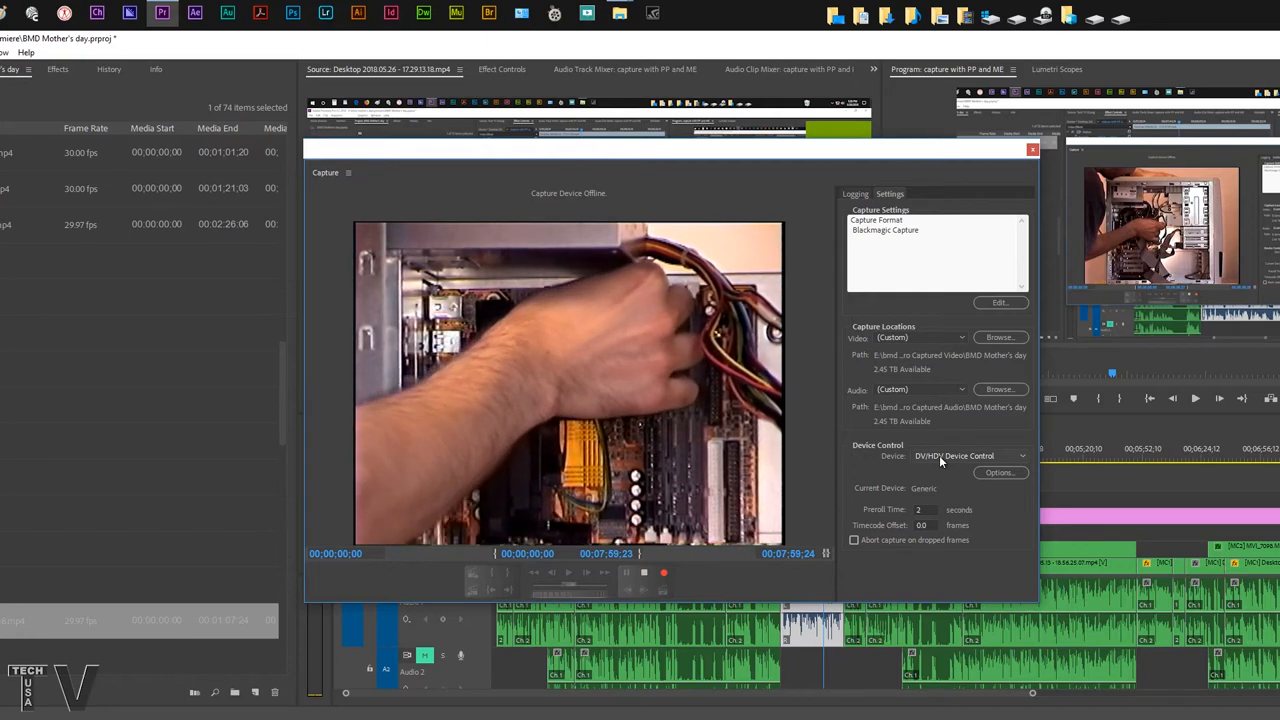
click(968, 455)
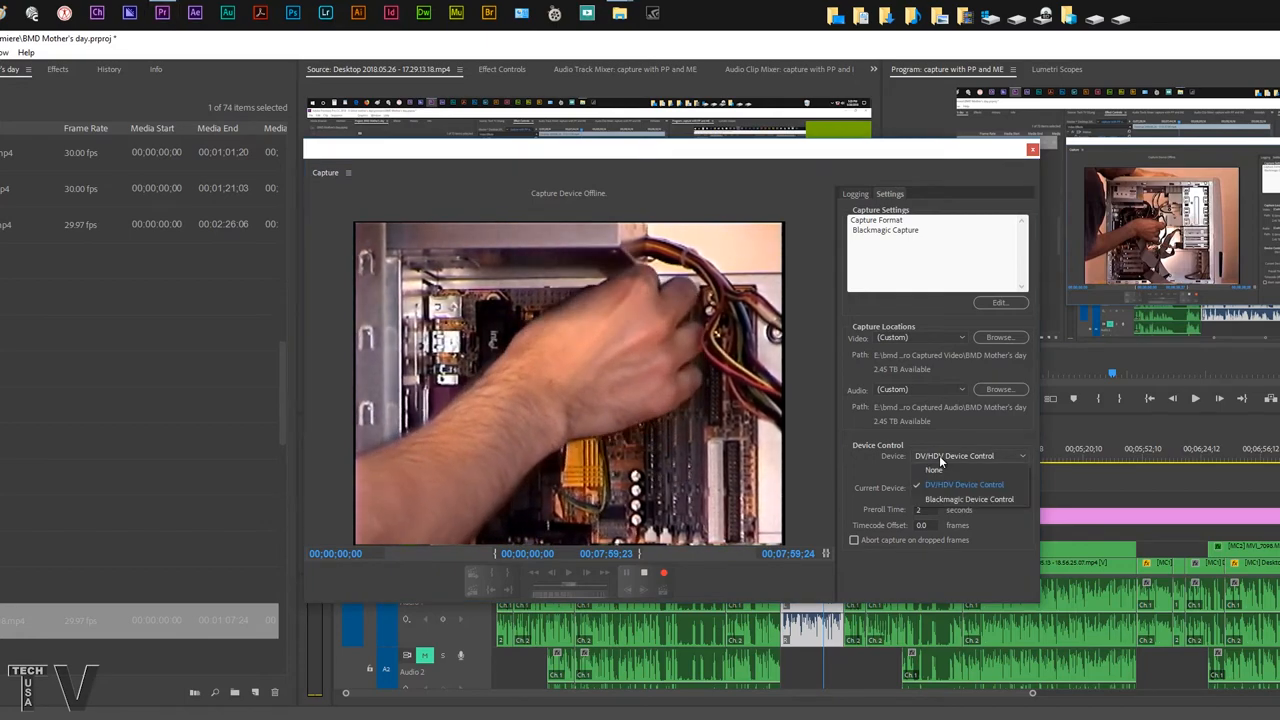
click(969, 499)
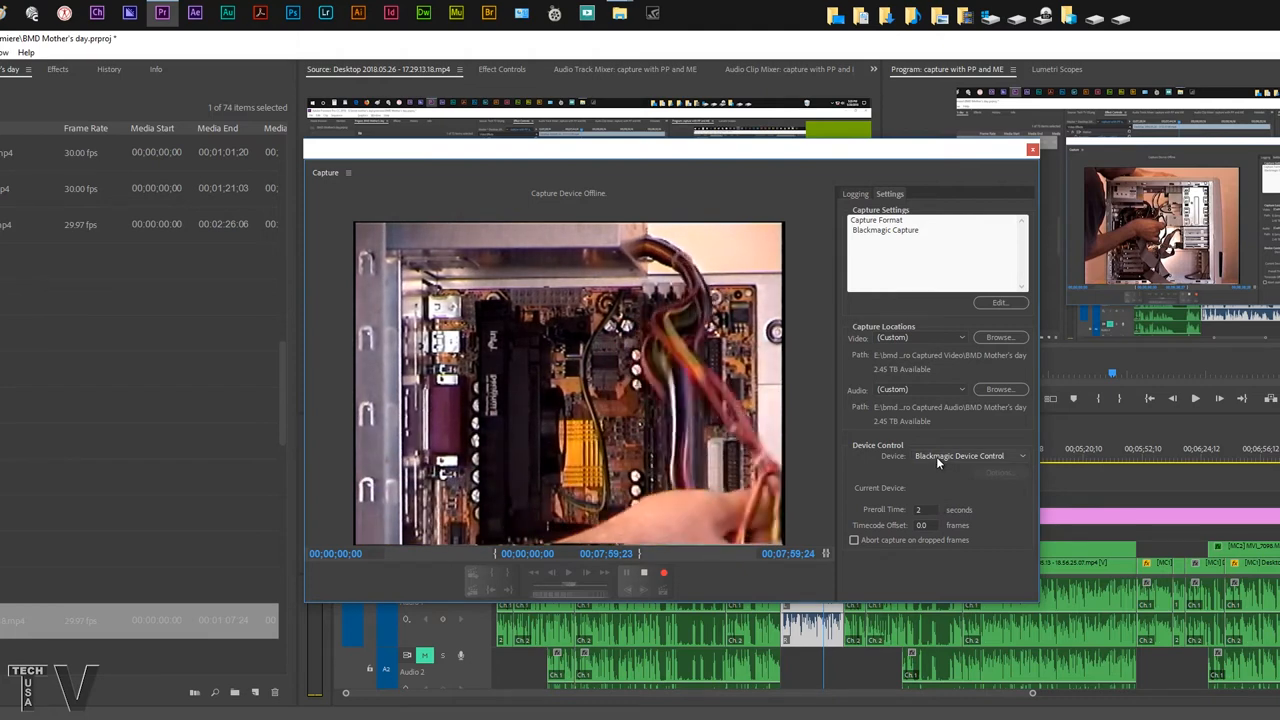
click(999, 302)
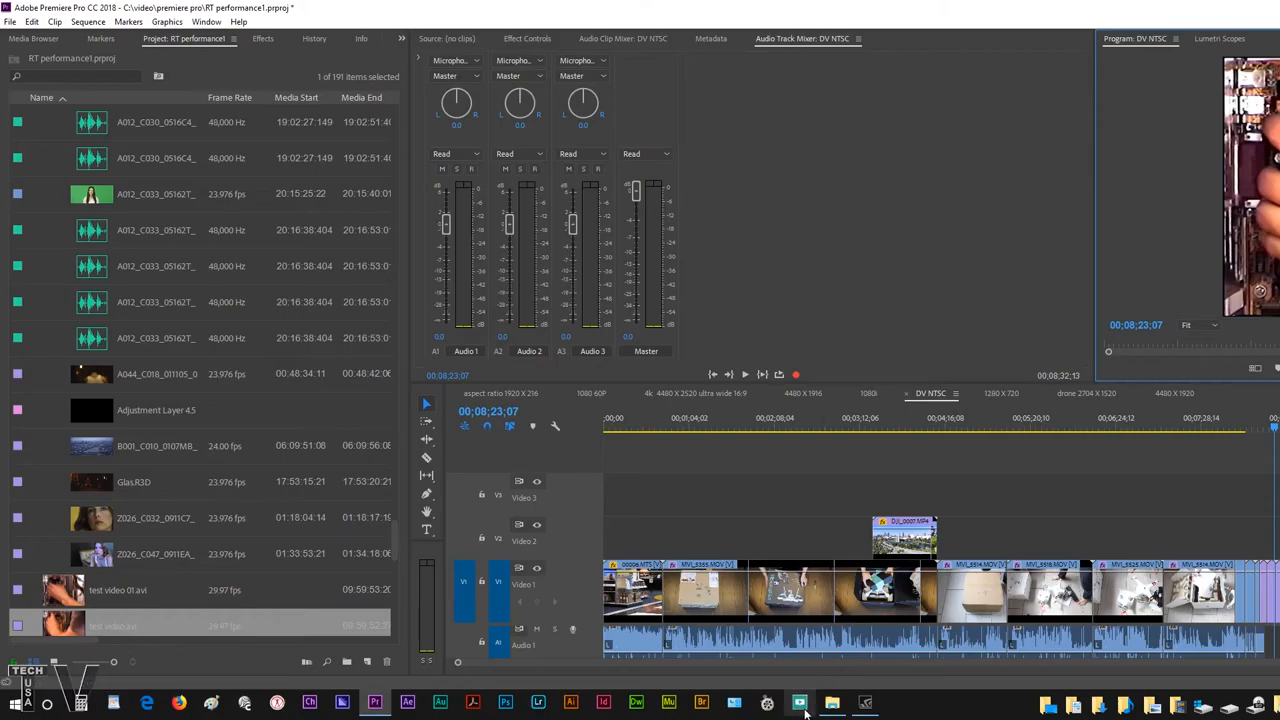
Reopen Desktop Video Setup, switch Intensity Shuttle input to Composite, save, and close.
click(799, 702)
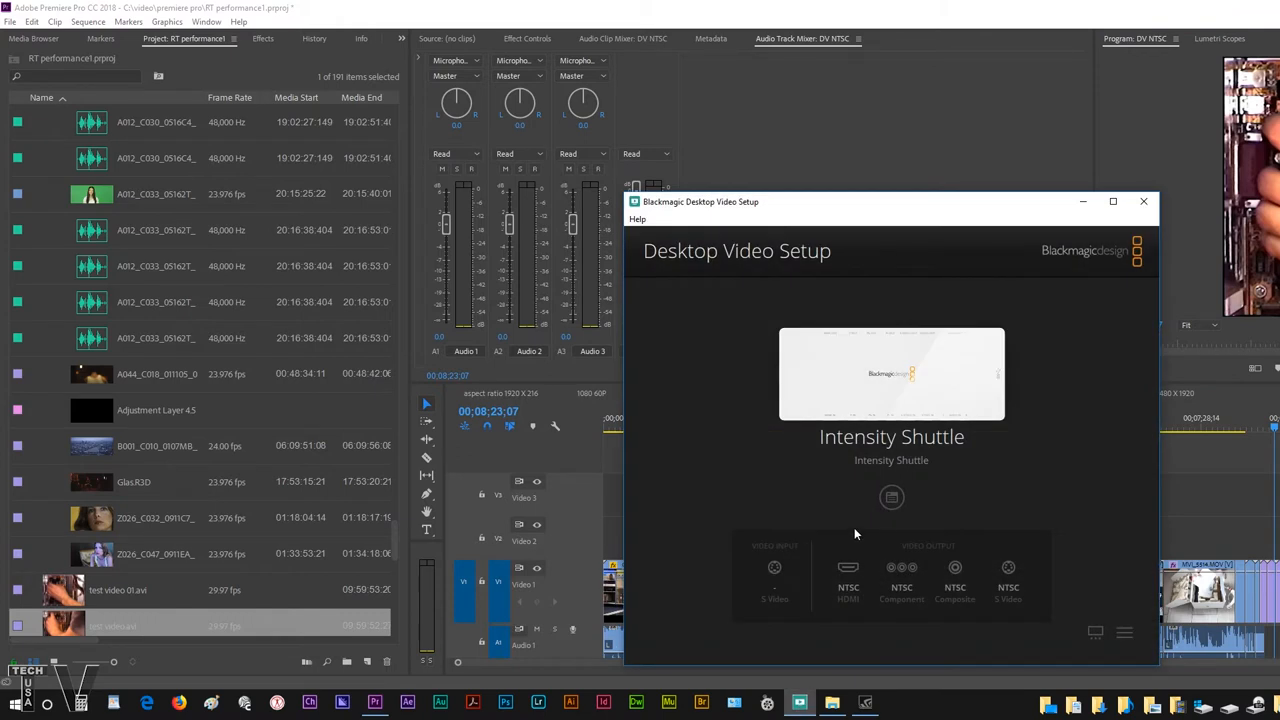
click(891, 497)
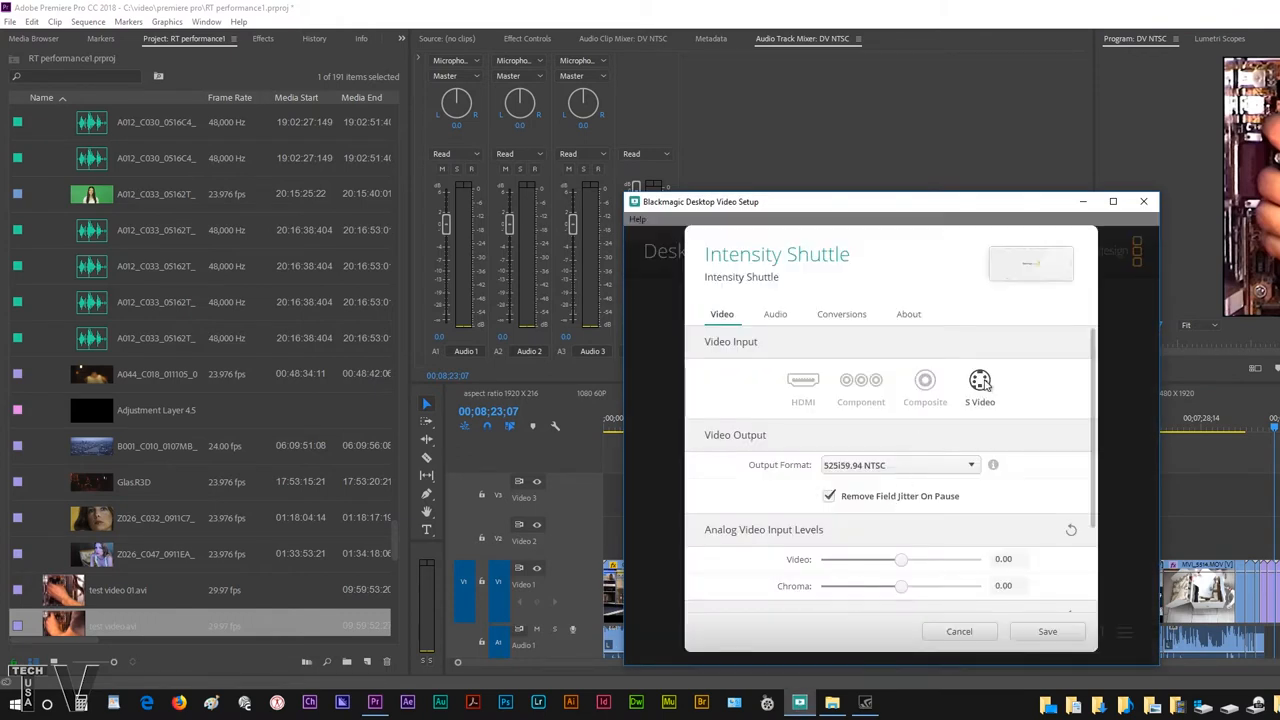
click(924, 381)
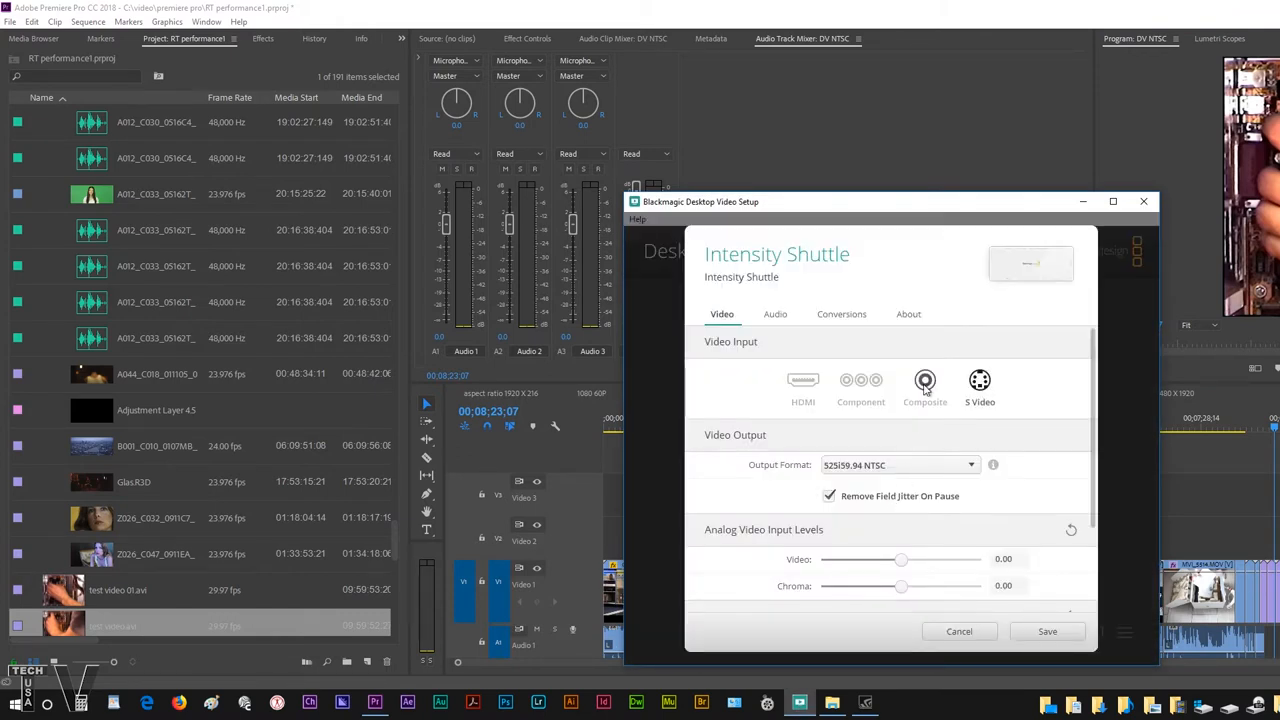
click(924, 385)
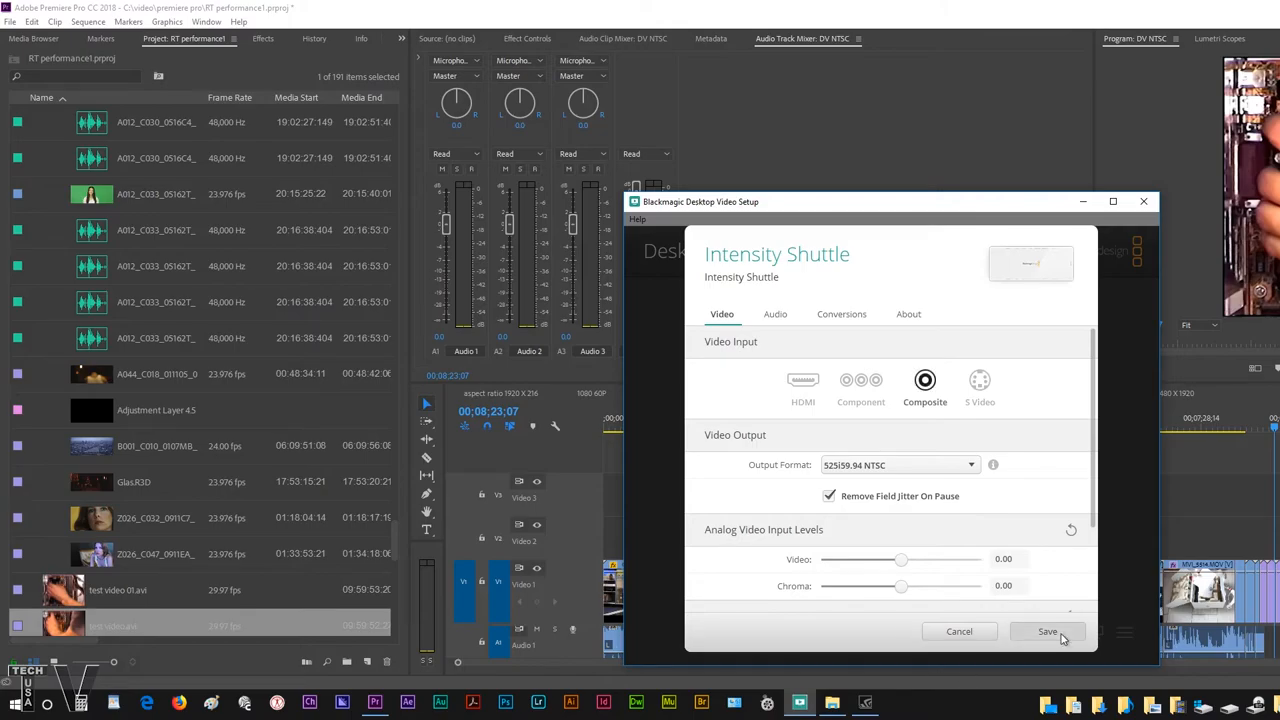
click(1047, 631)
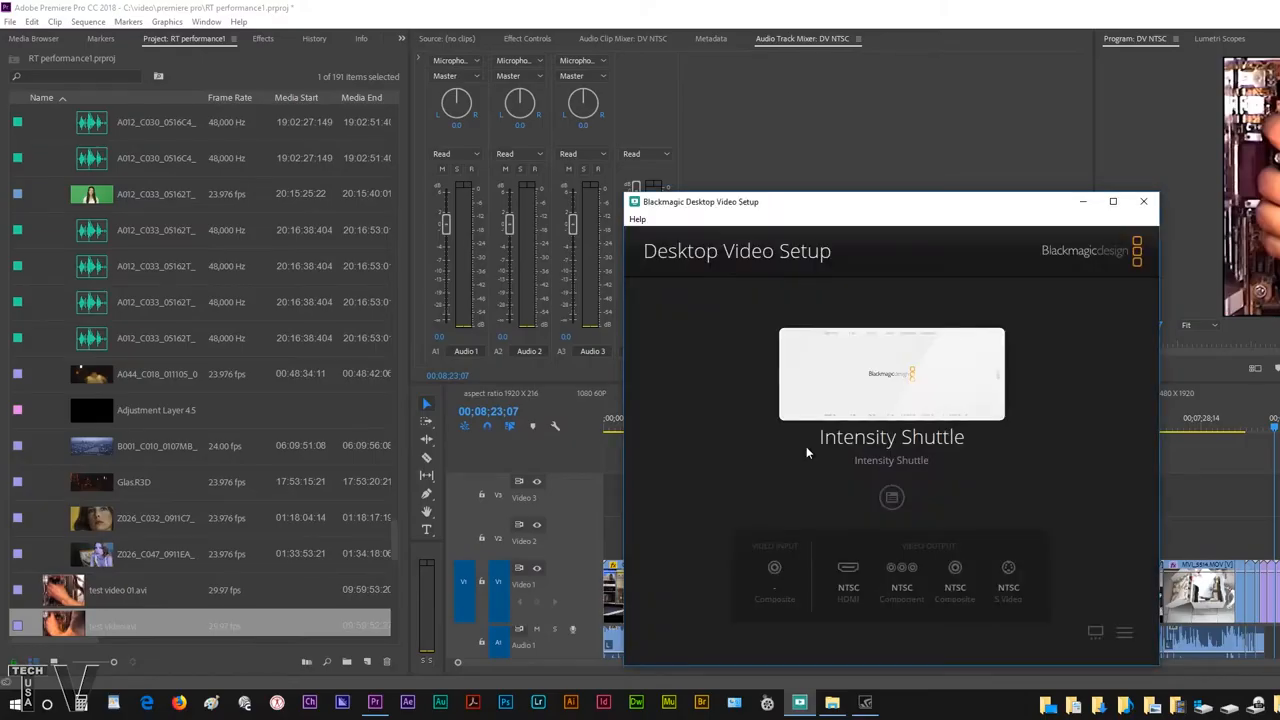
click(1143, 201)
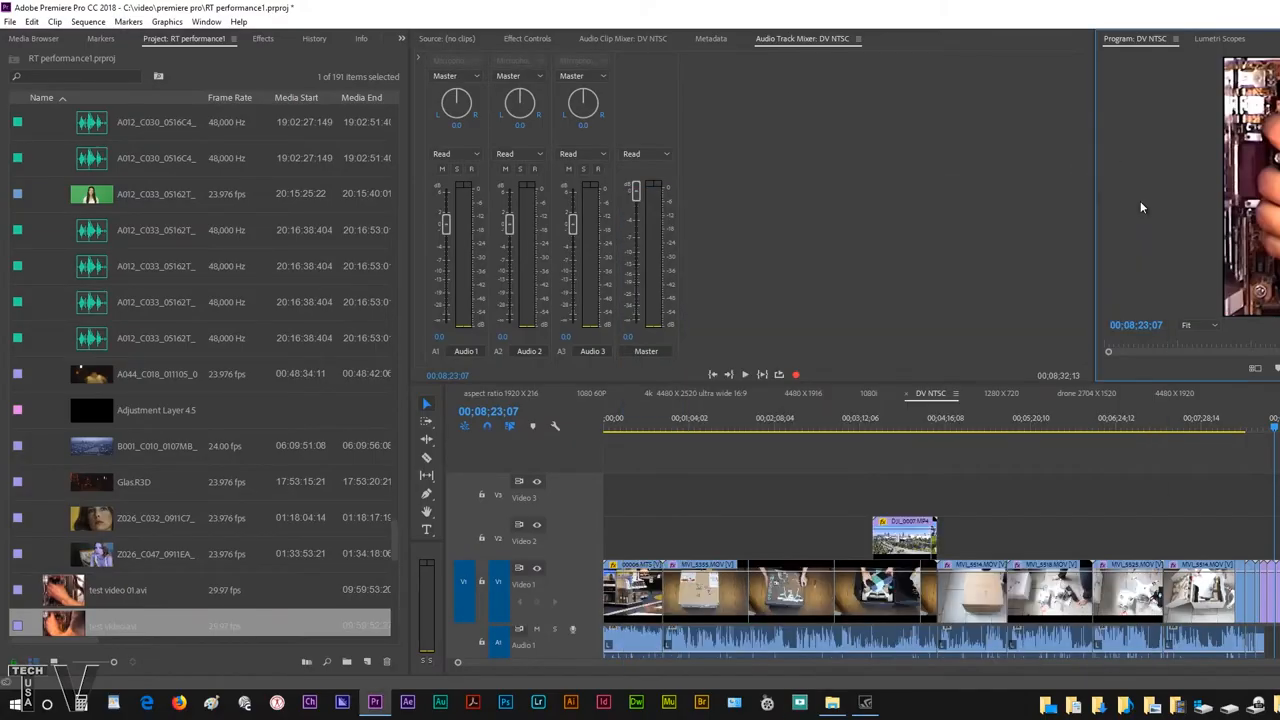
Open File > Capture, stop recording, and save the clip as 'test video 02.avi'.
click(10, 21)
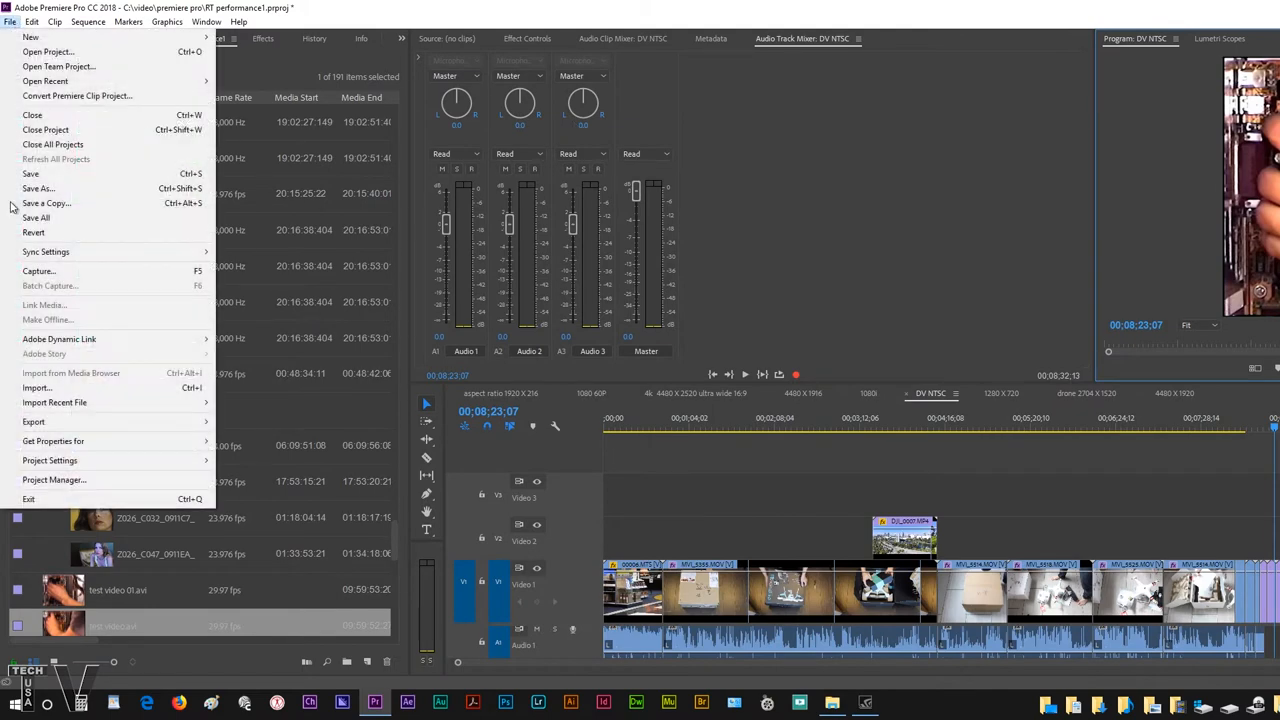
mouse_move(38, 271)
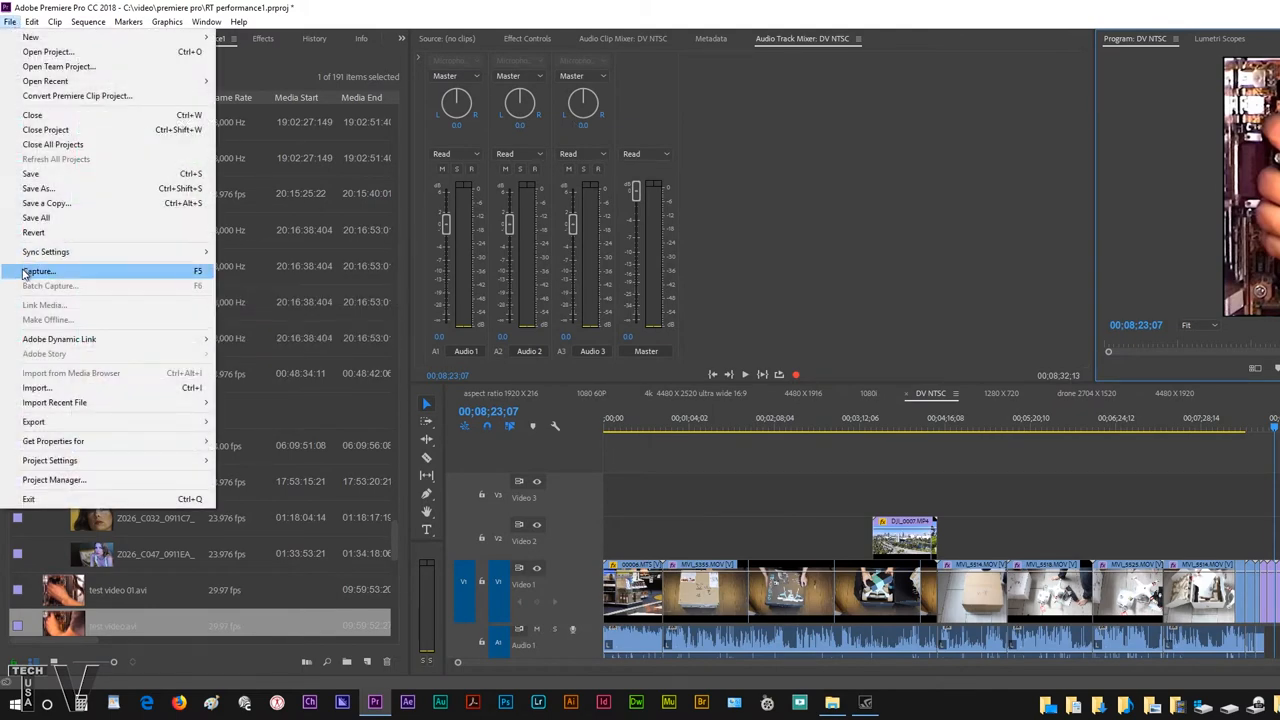
click(40, 271)
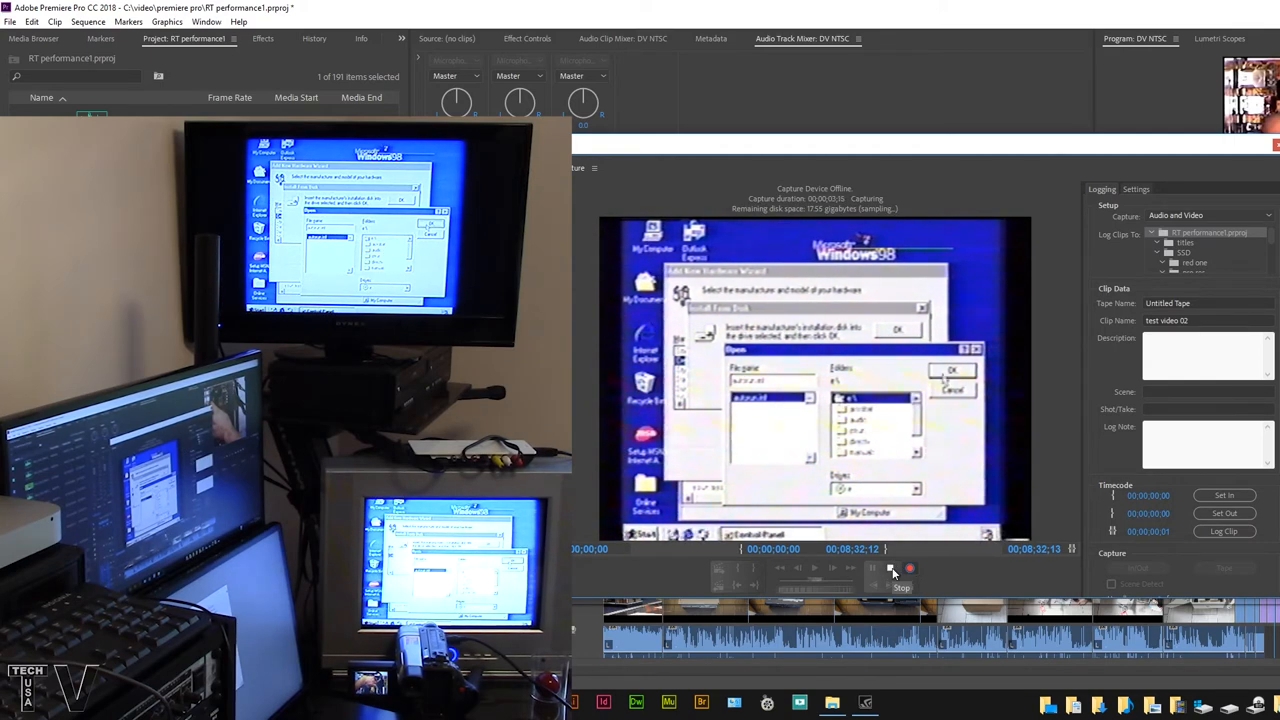
click(901, 570)
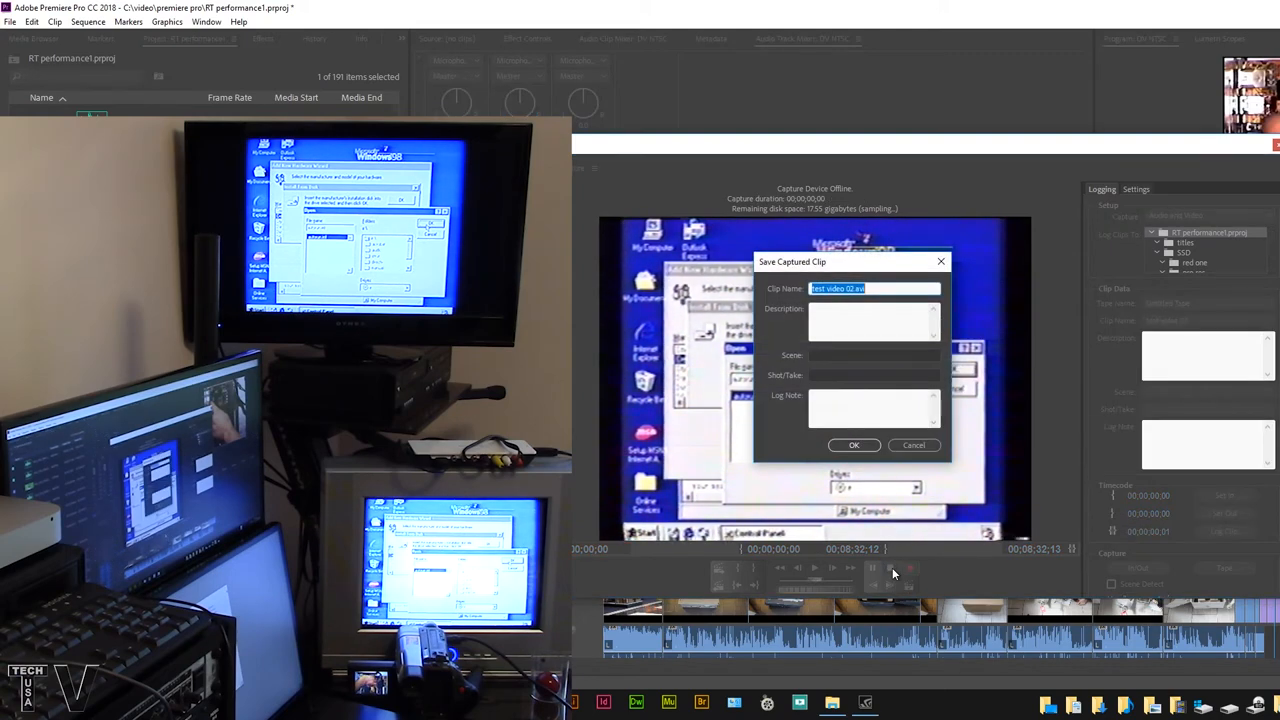
click(854, 445)
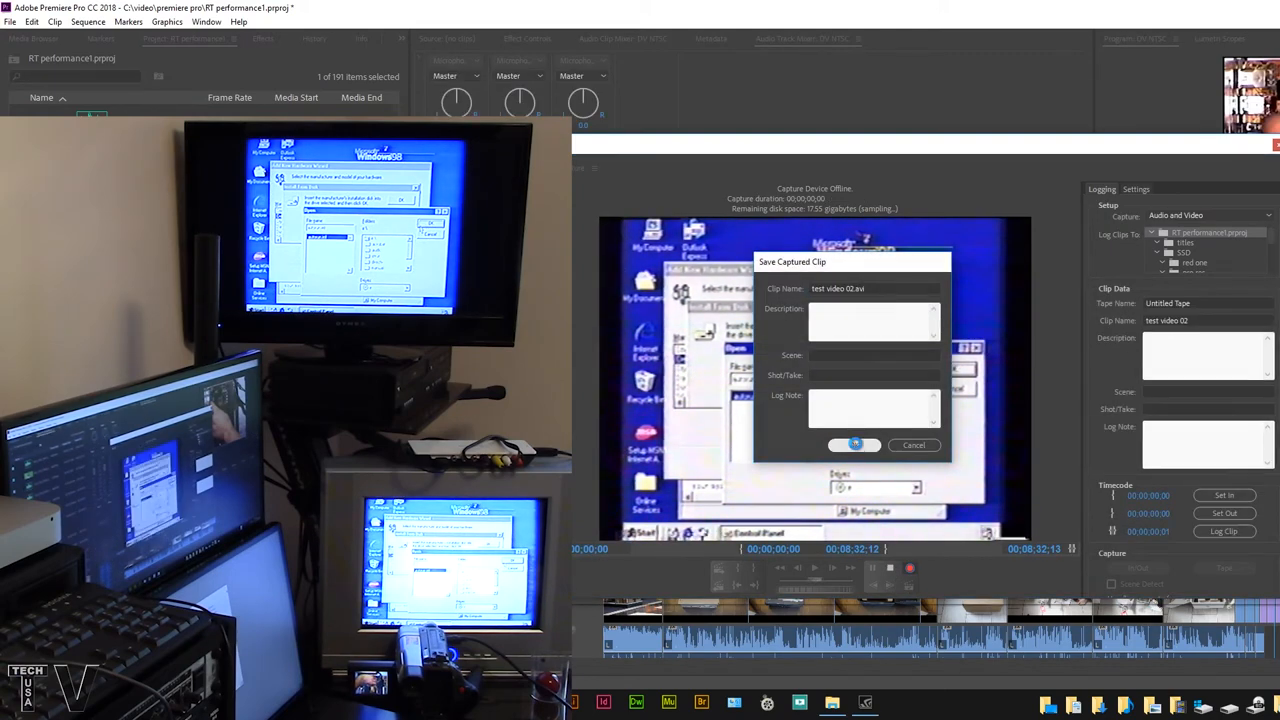
click(854, 445)
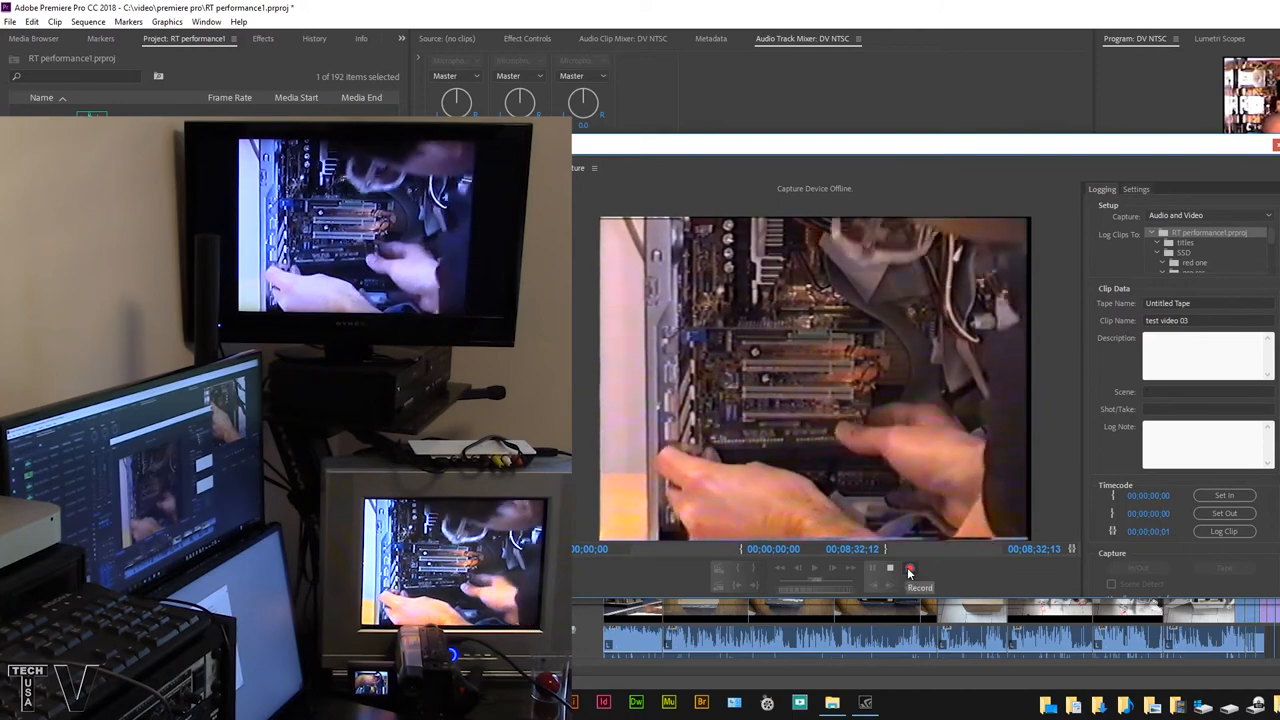
Record another tape capture and save it as 'test video 03.avi'.
click(909, 567)
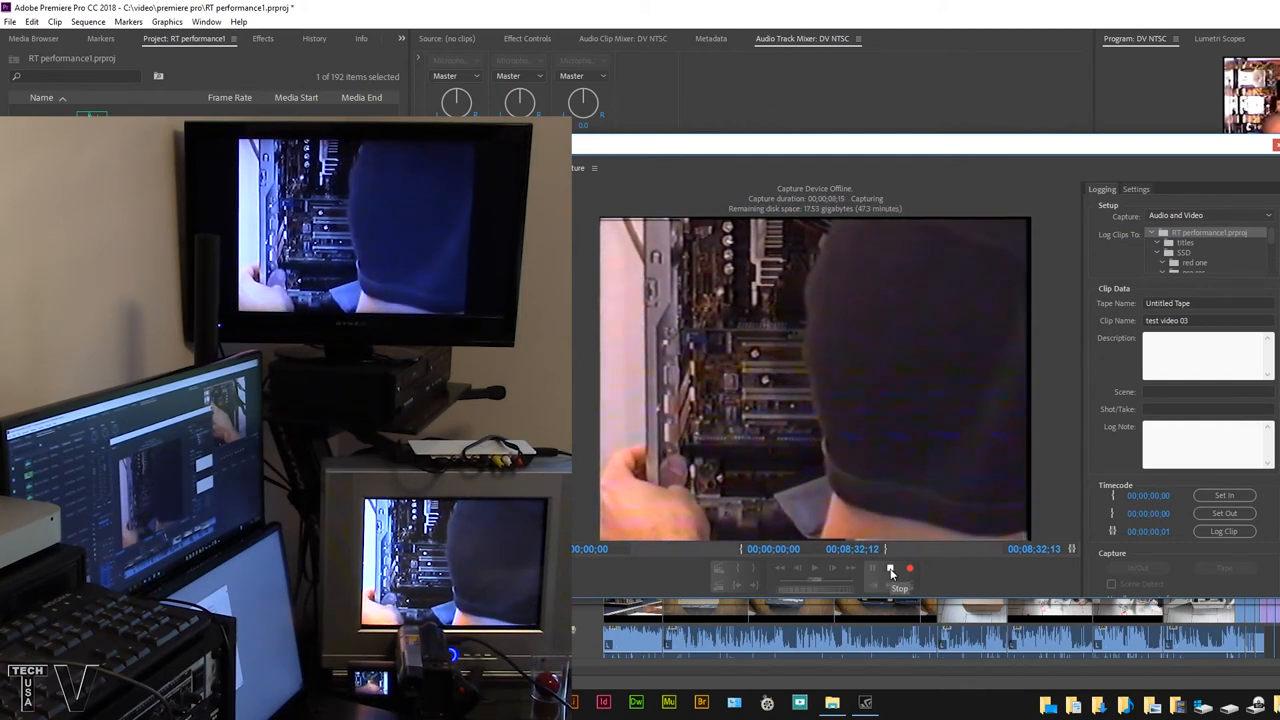
click(899, 570)
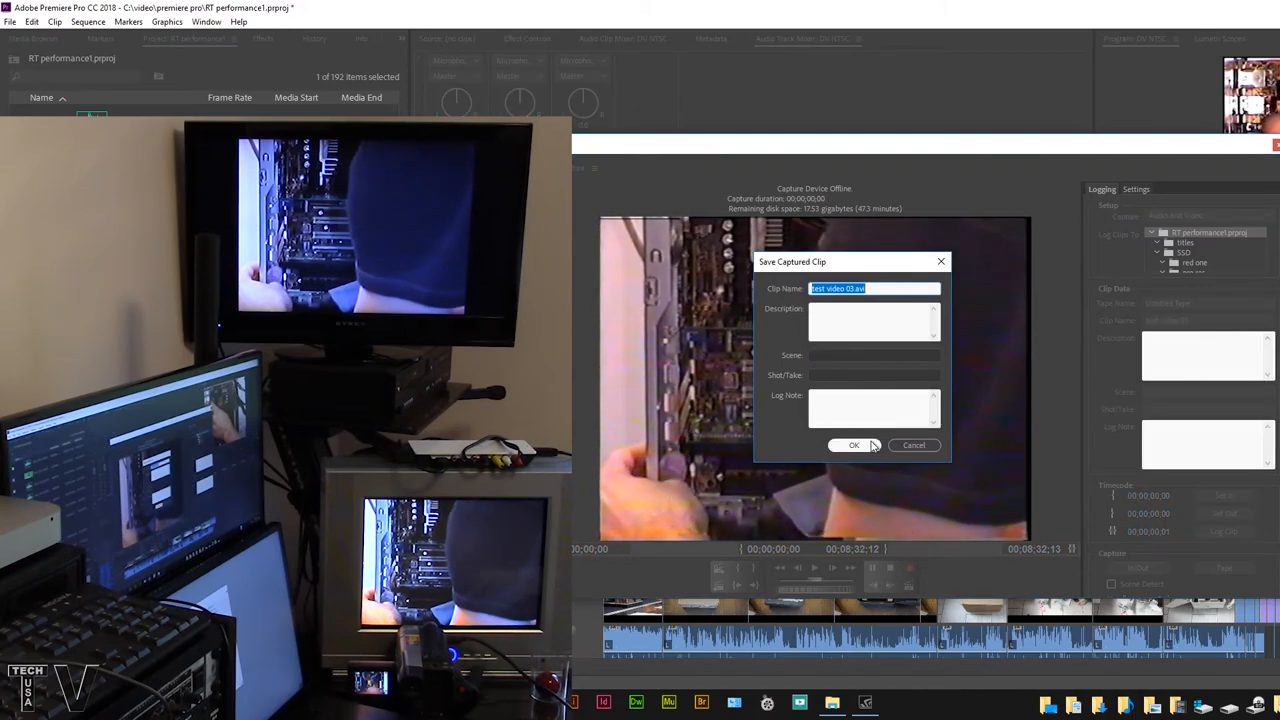
click(854, 445)
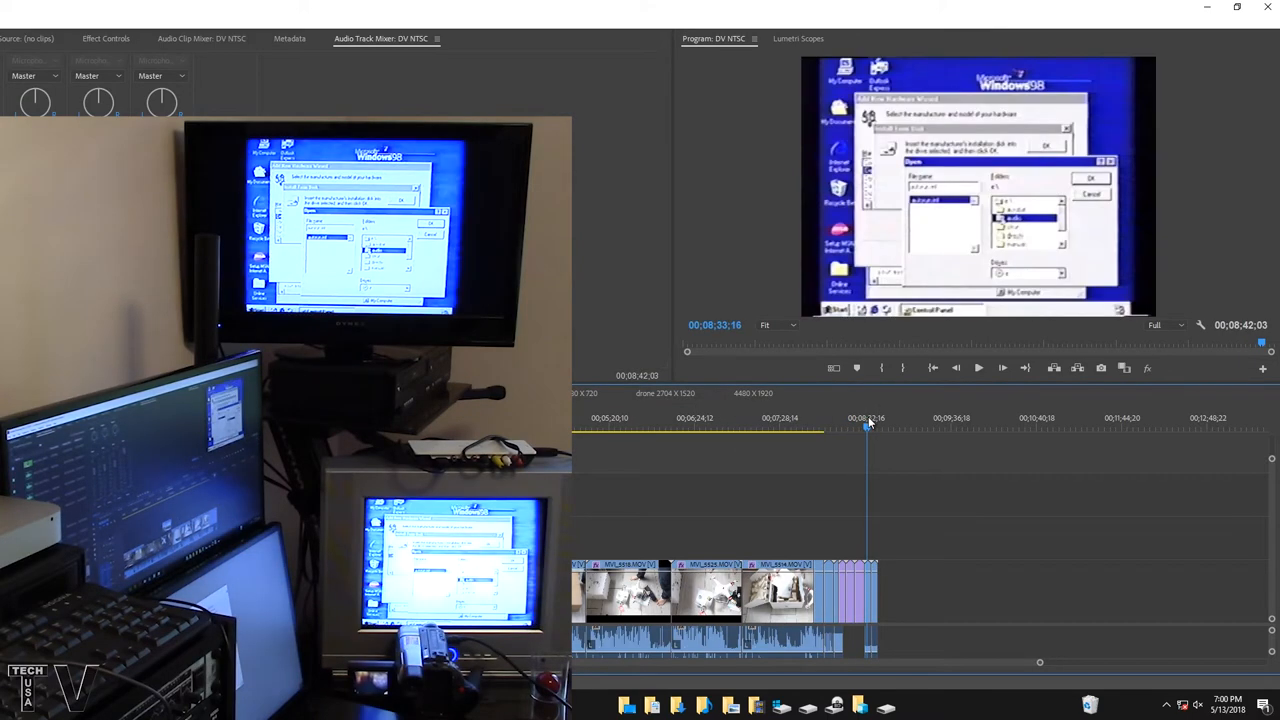
Review the finished captures test video 01 through 03 in Premiere Pro.
click(977, 367)
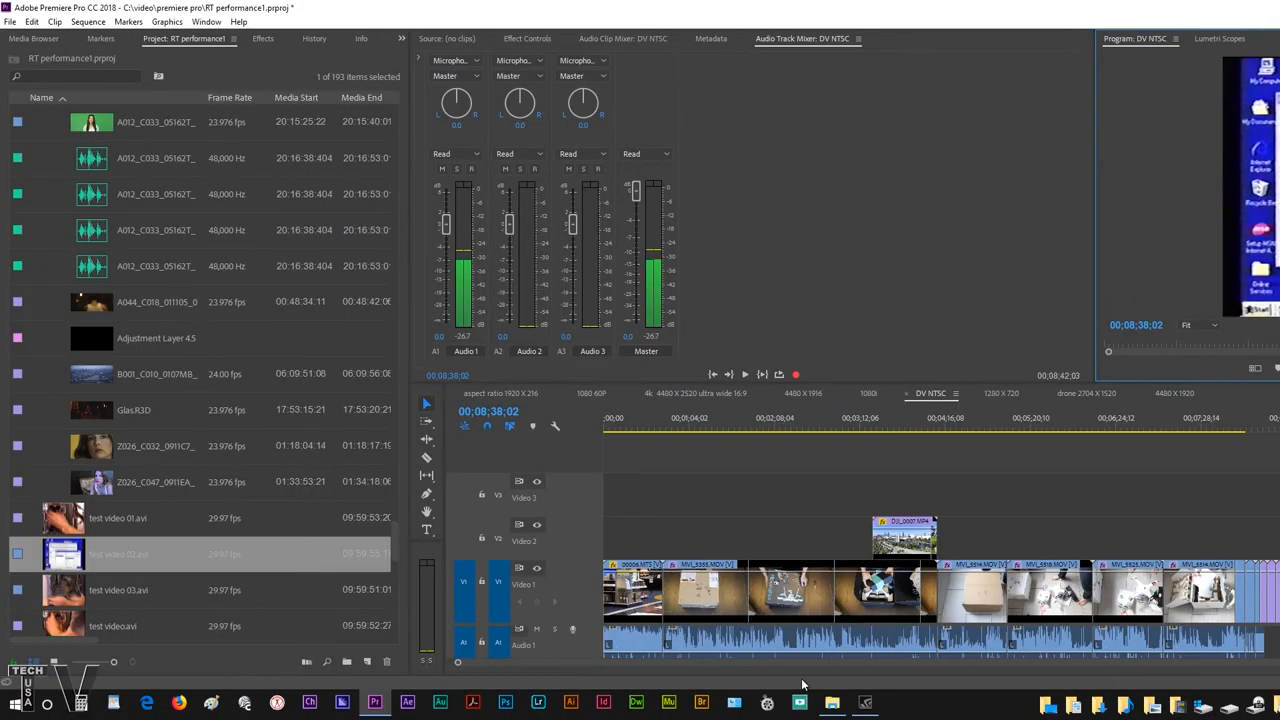
mouse_move(5, 38)
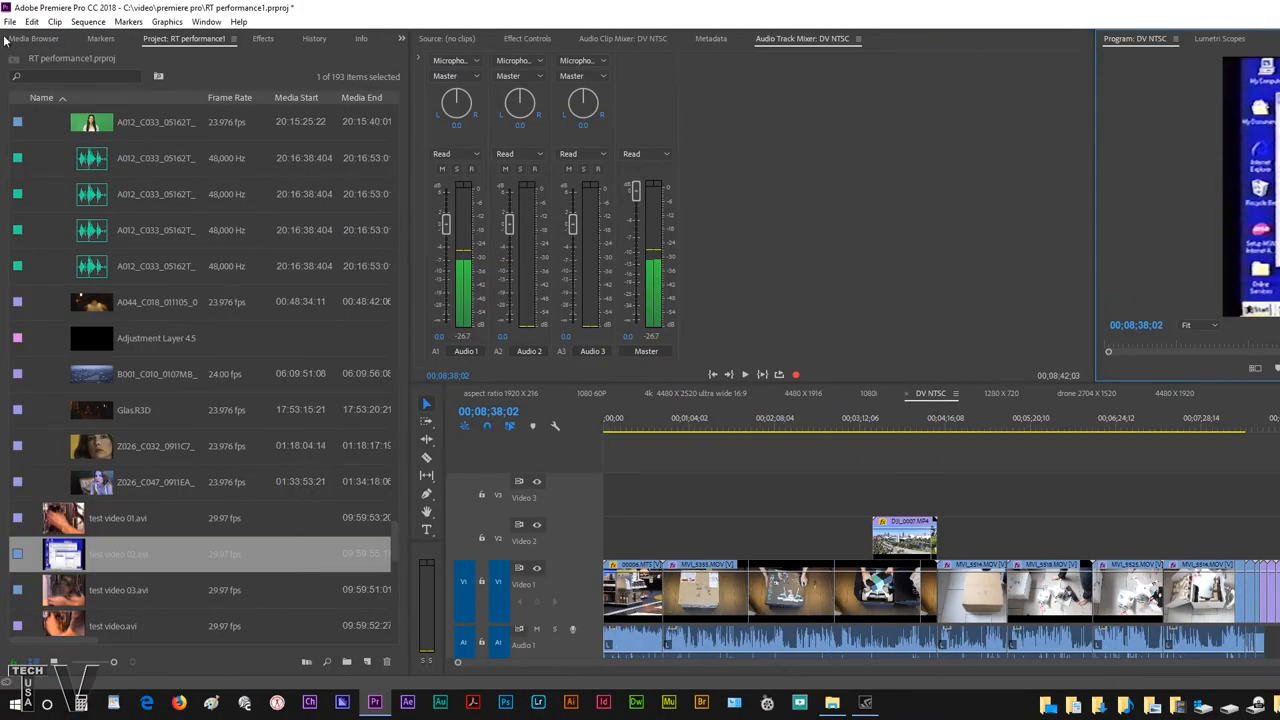
Open File > Capture, then move over to Blackmagic Media Express.
click(10, 21)
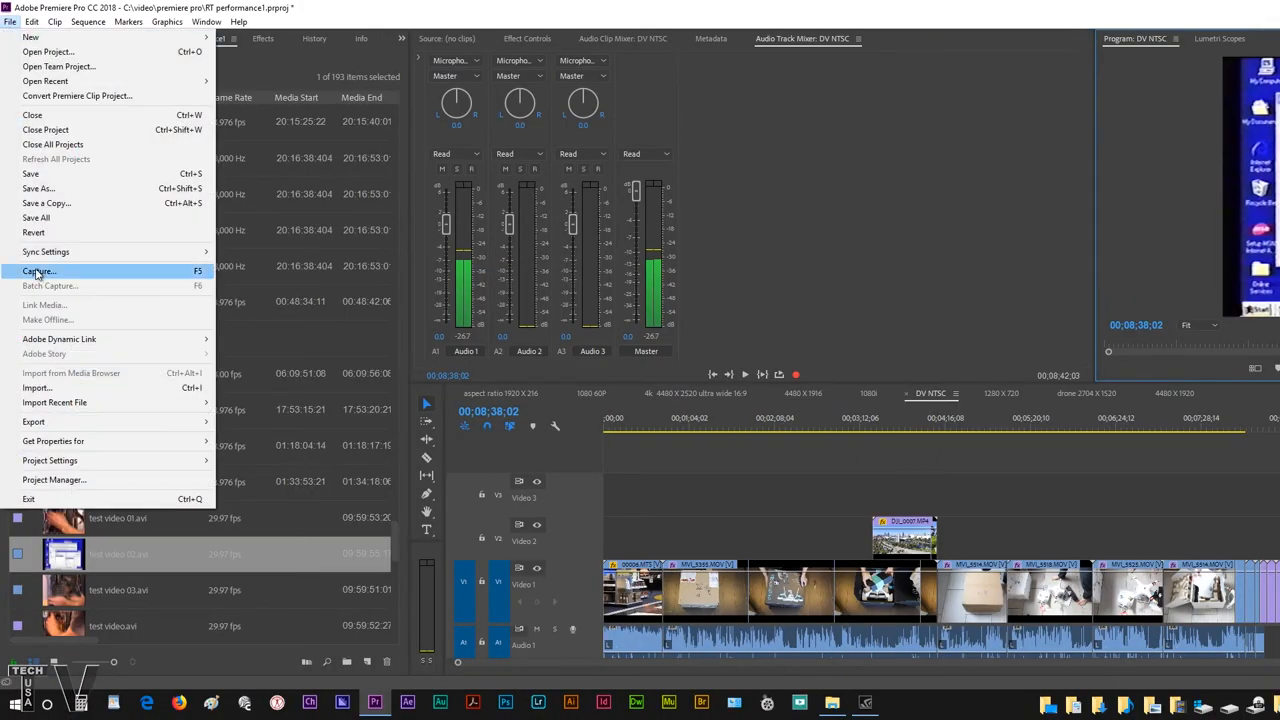
click(40, 271)
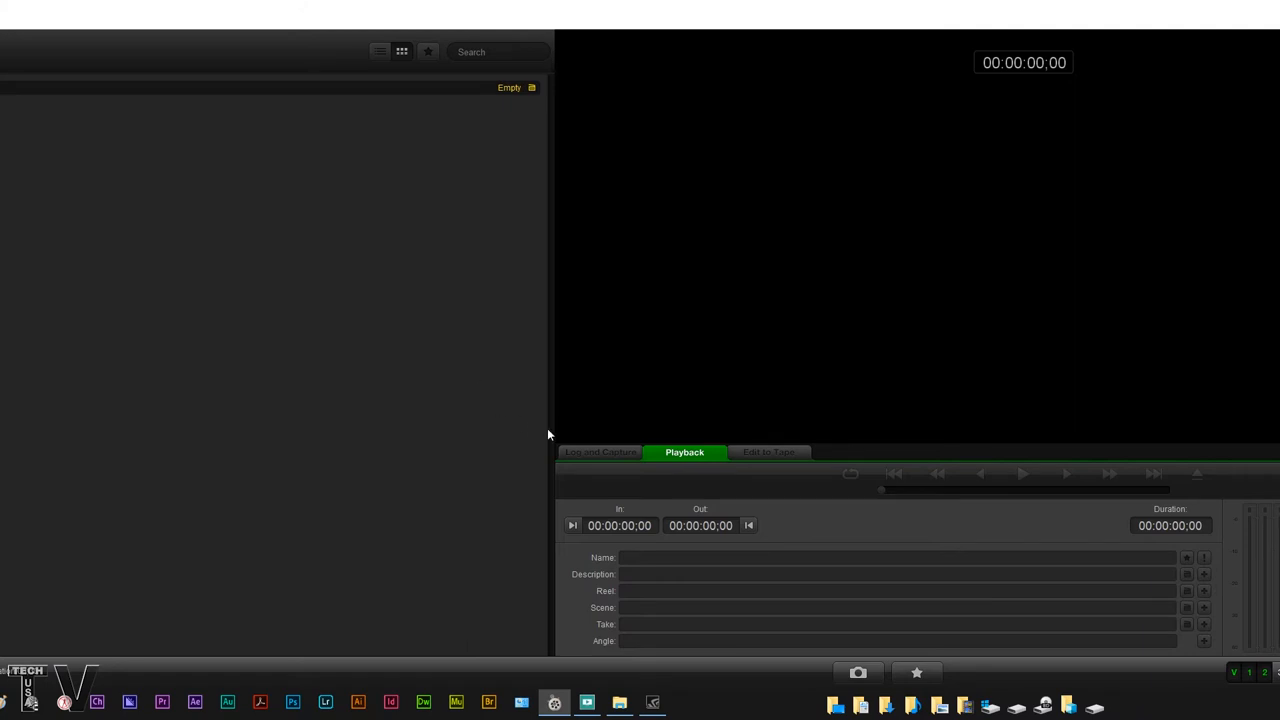
Check the Intensity Shuttle input in Desktop Video Setup, then confirm the capture device in Media Express.
click(600, 452)
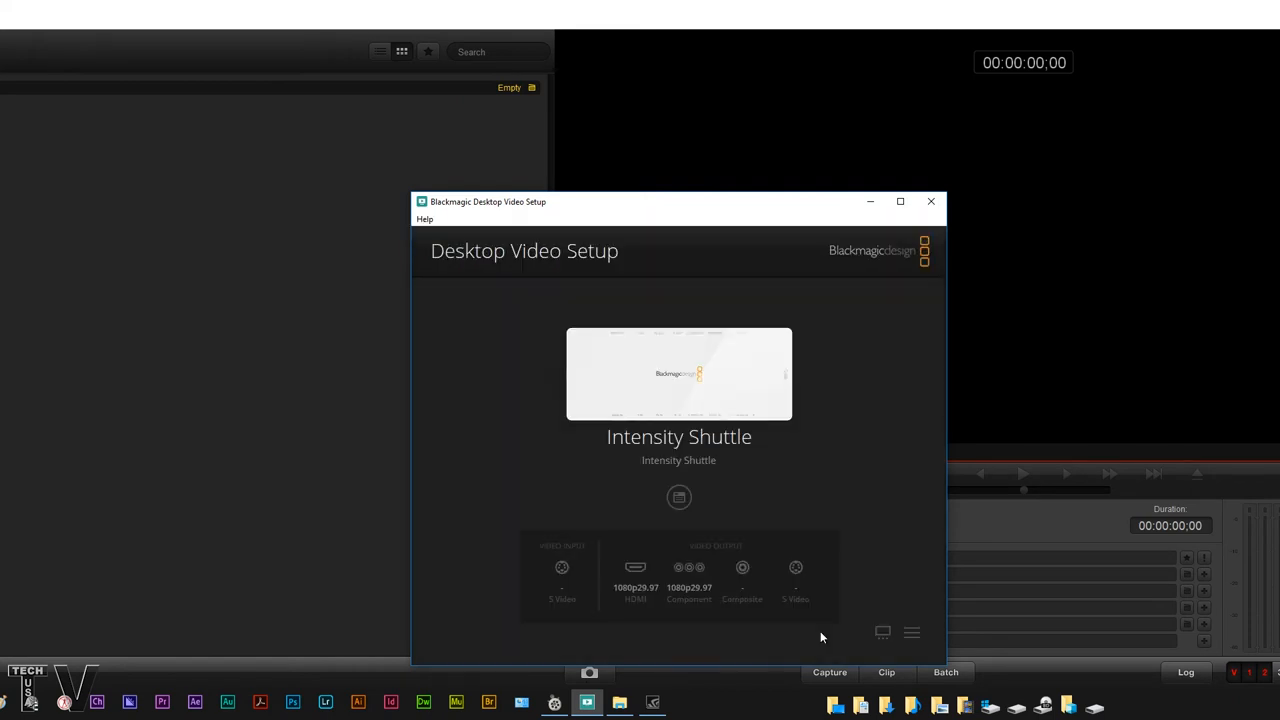
click(930, 201)
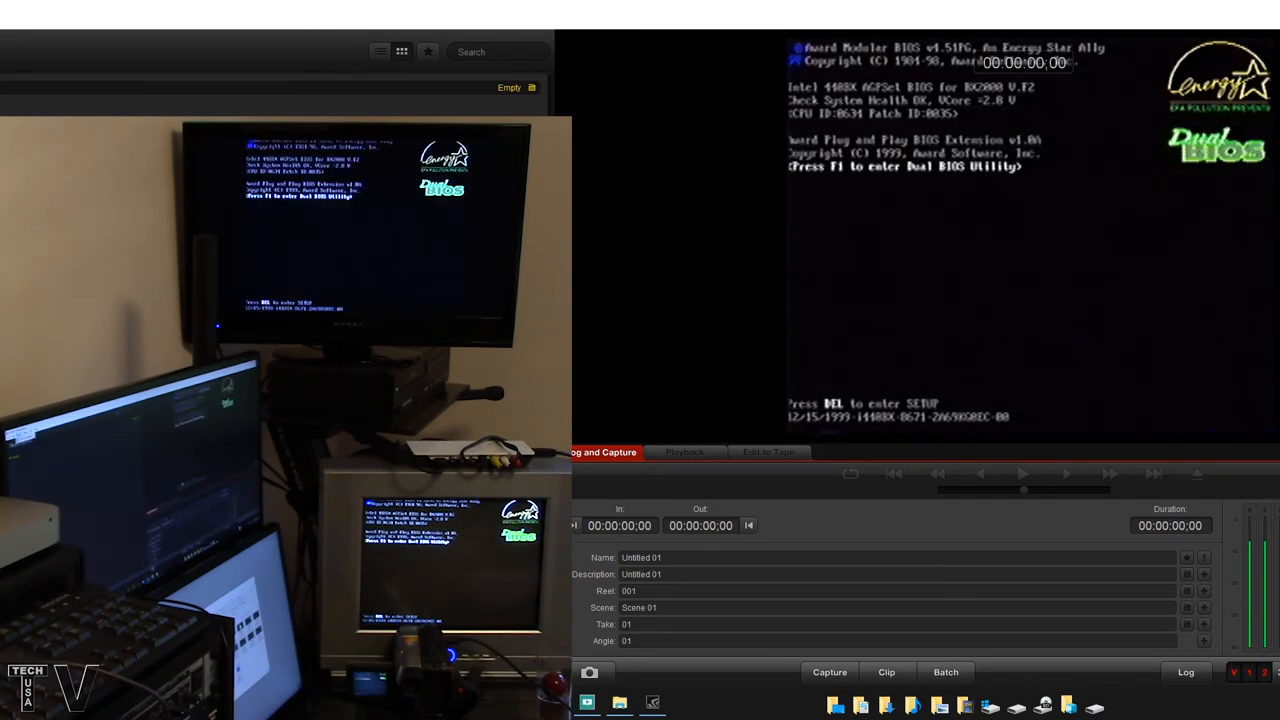
click(61, 22)
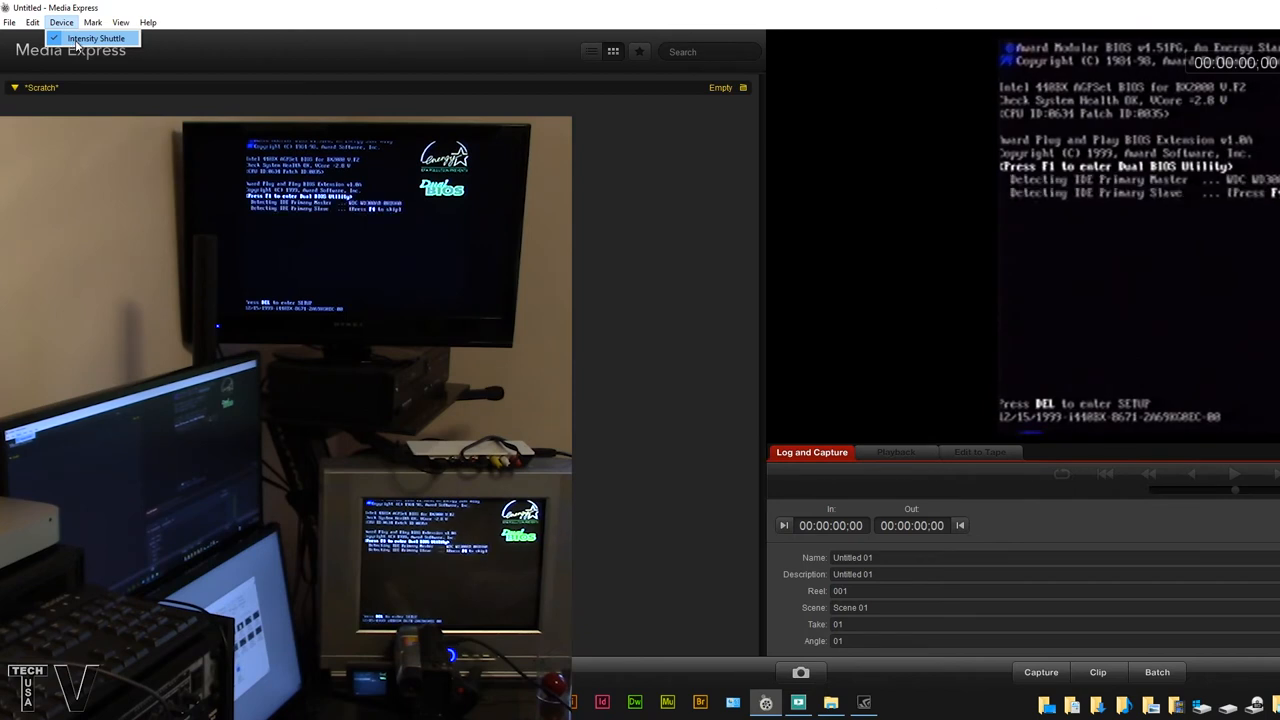
Set the capture file format to AVI Motion JPEG, keeping NTSC, in Media Express preferences.
click(33, 22)
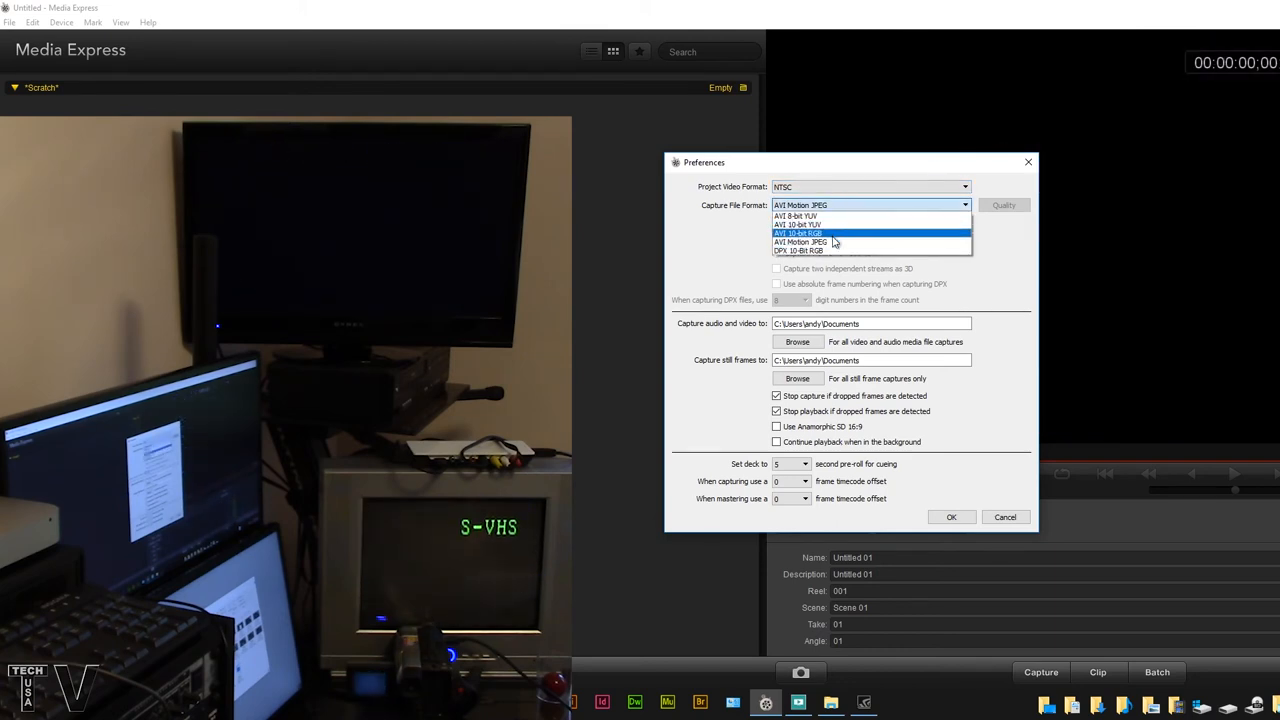
click(799, 242)
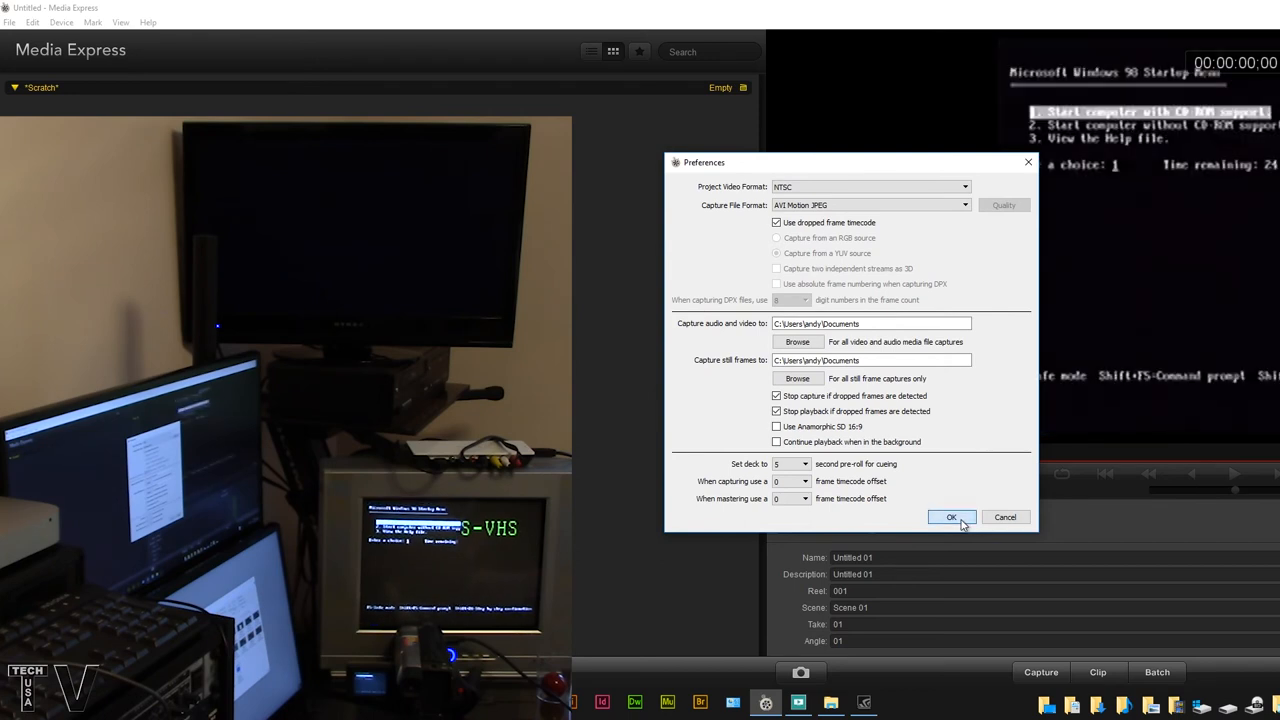
click(951, 517)
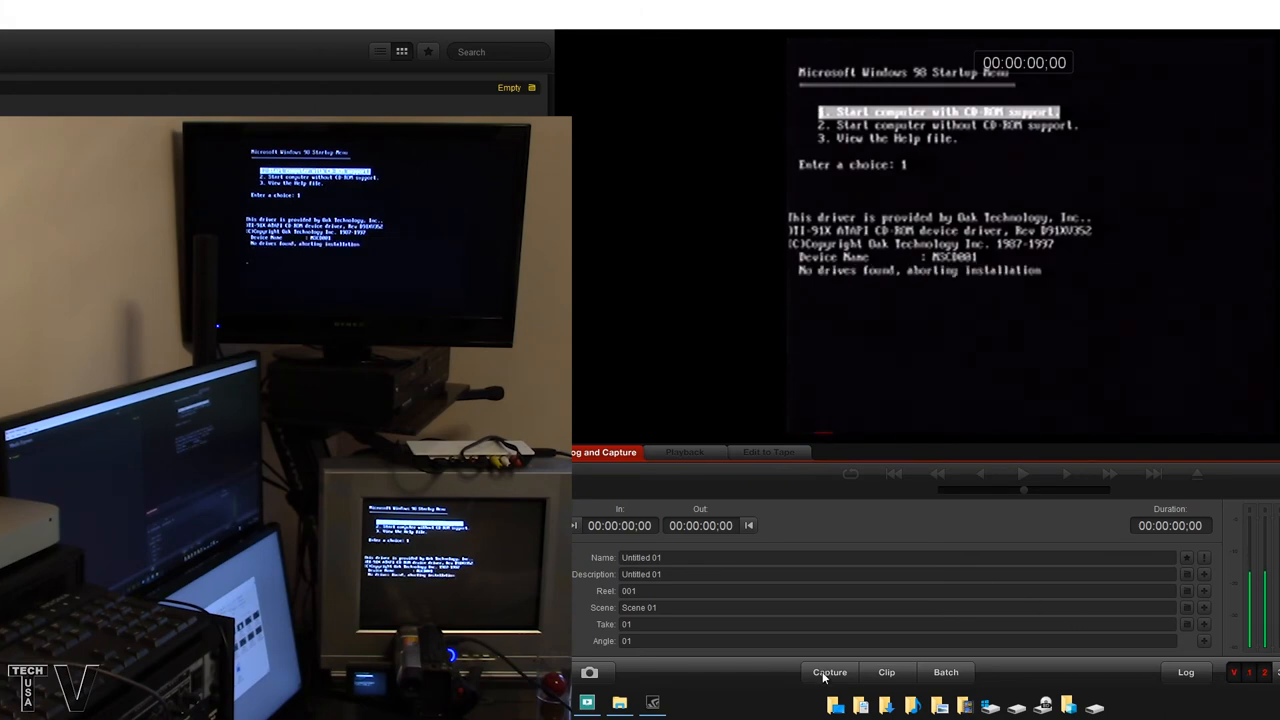
Record two separate clips of the boot screens, then reopen Desktop Video Setup.
click(829, 672)
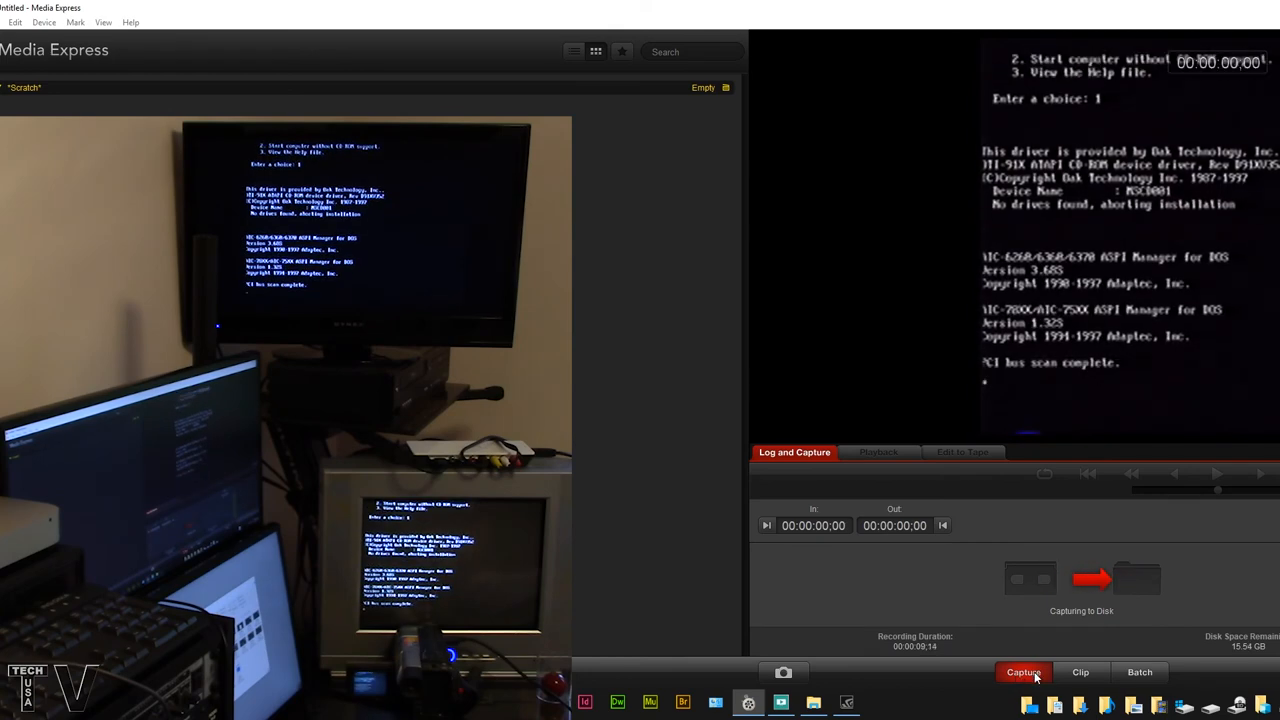
click(1023, 672)
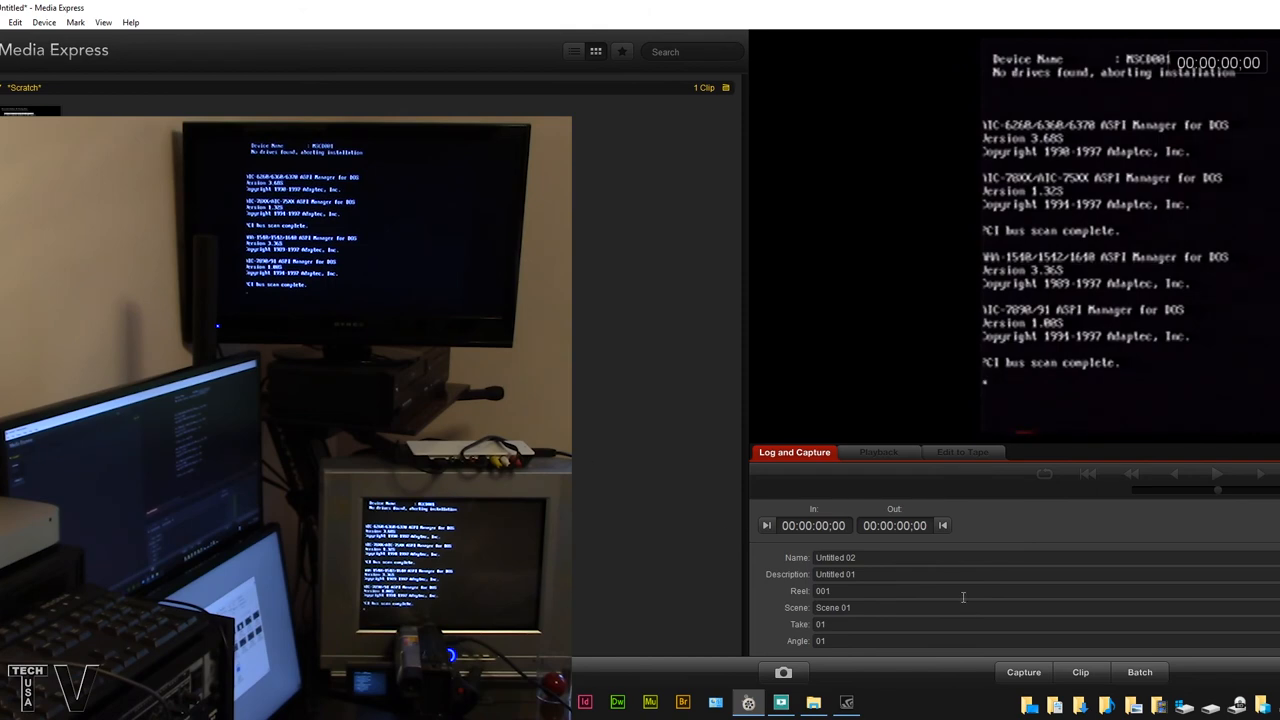
click(1023, 672)
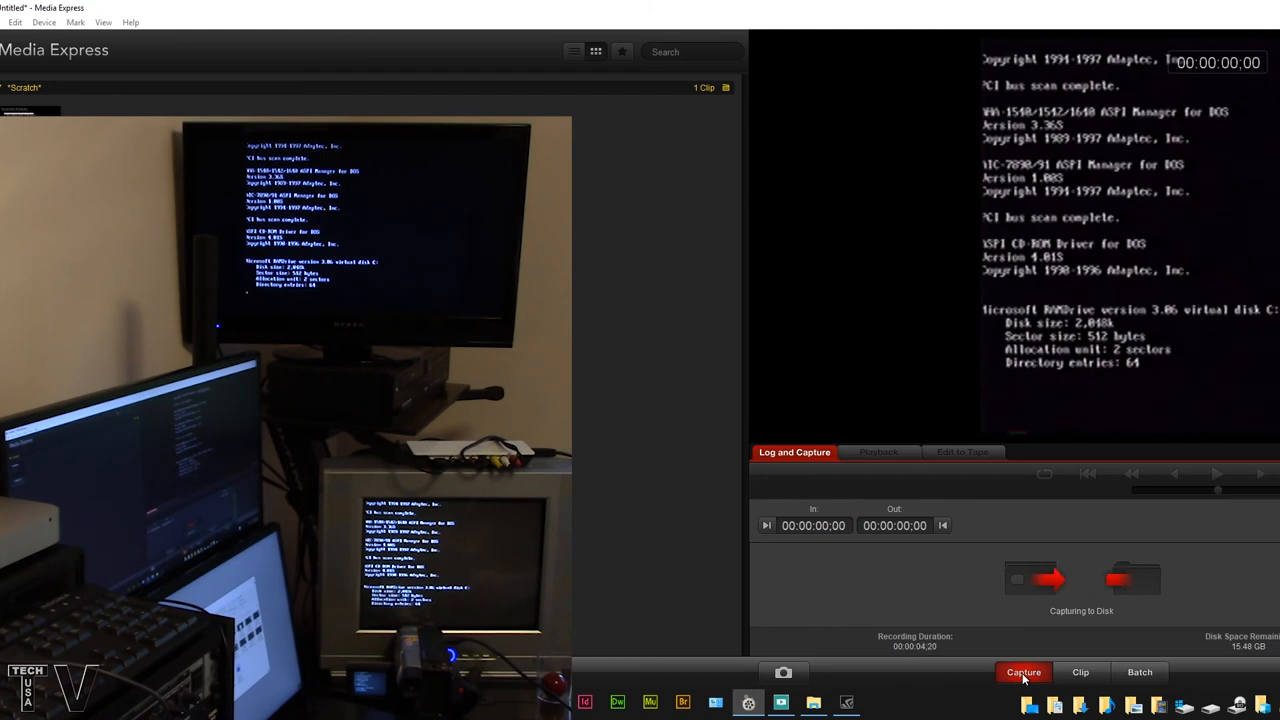
click(1023, 671)
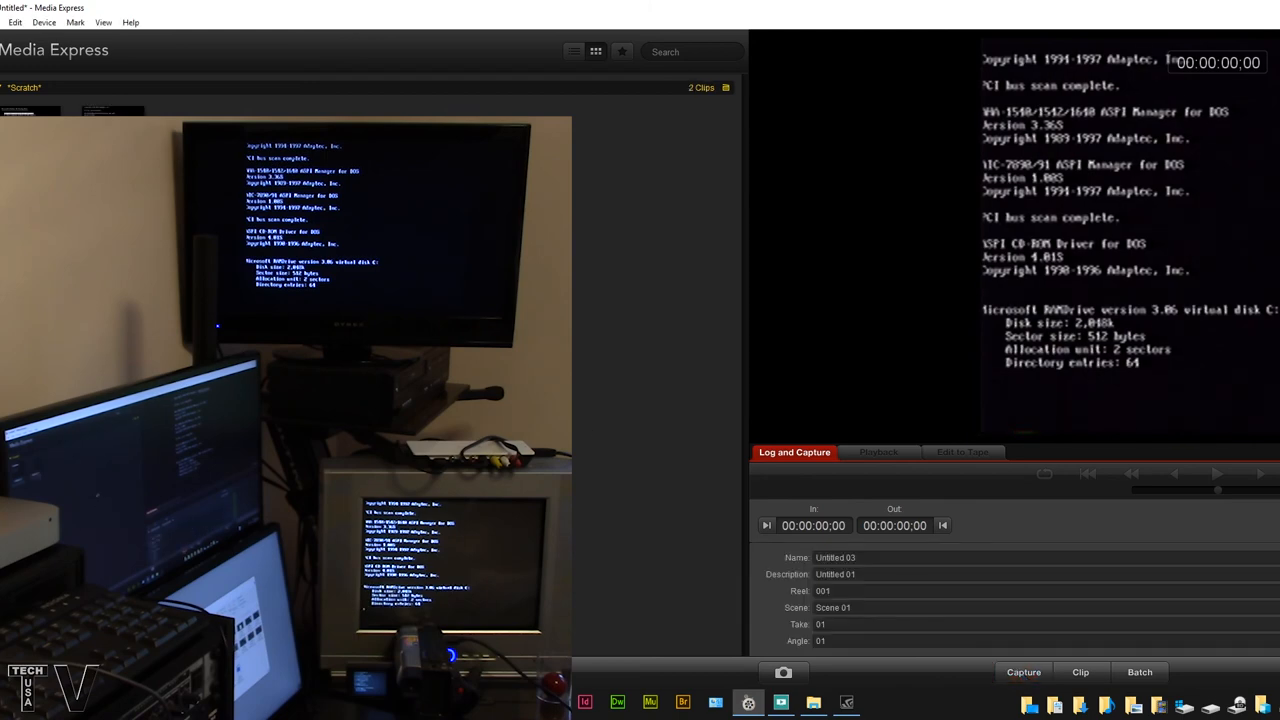
click(878, 452)
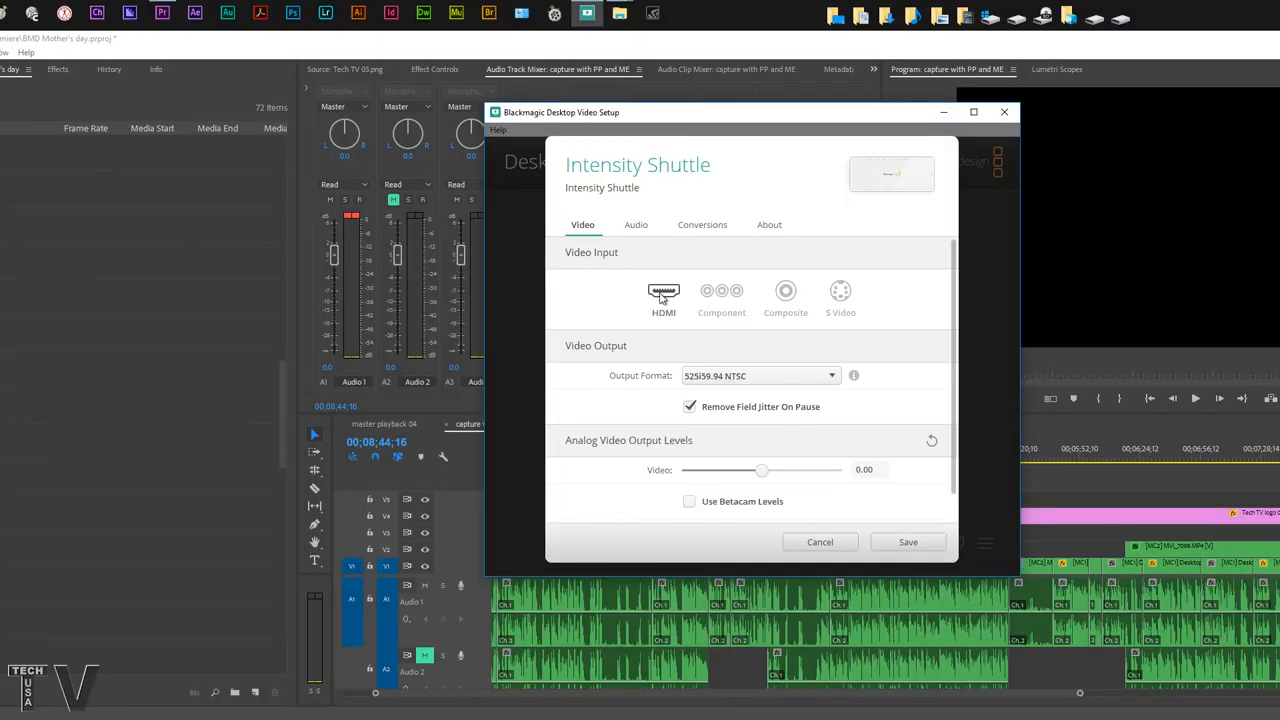
Show the Audio tab in Desktop Video Setup with Embedded audio input selected.
click(636, 224)
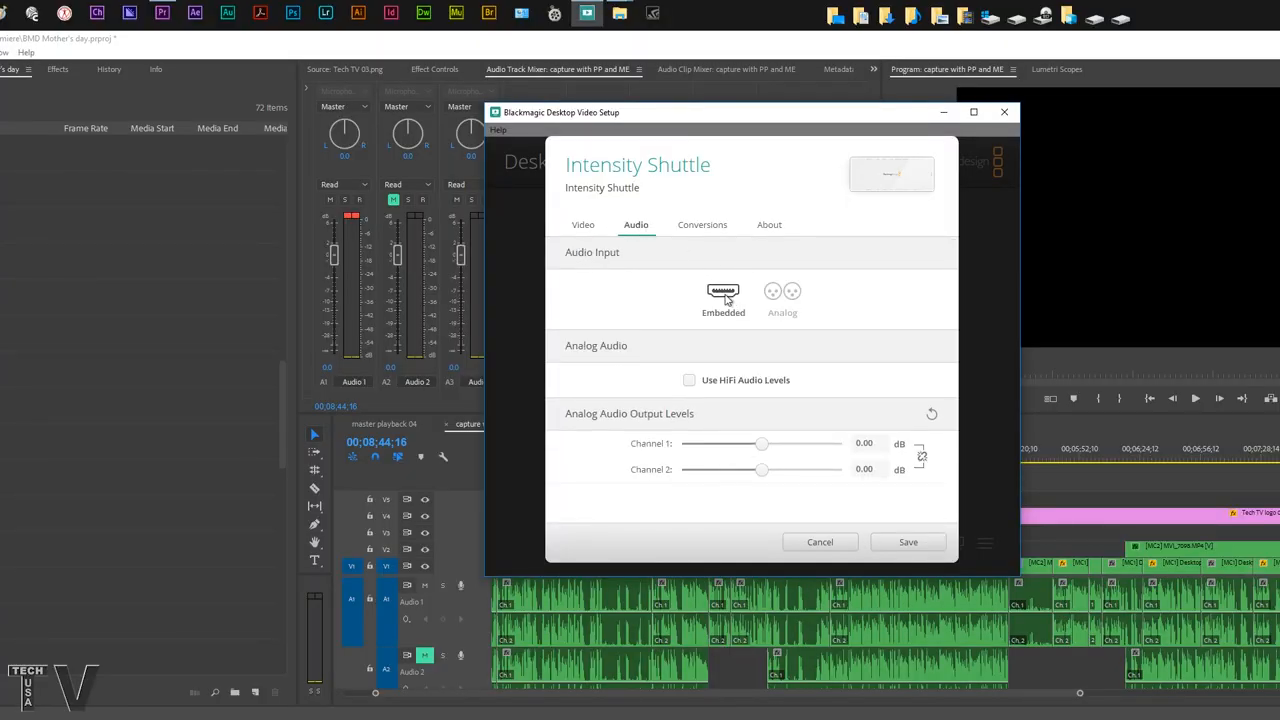